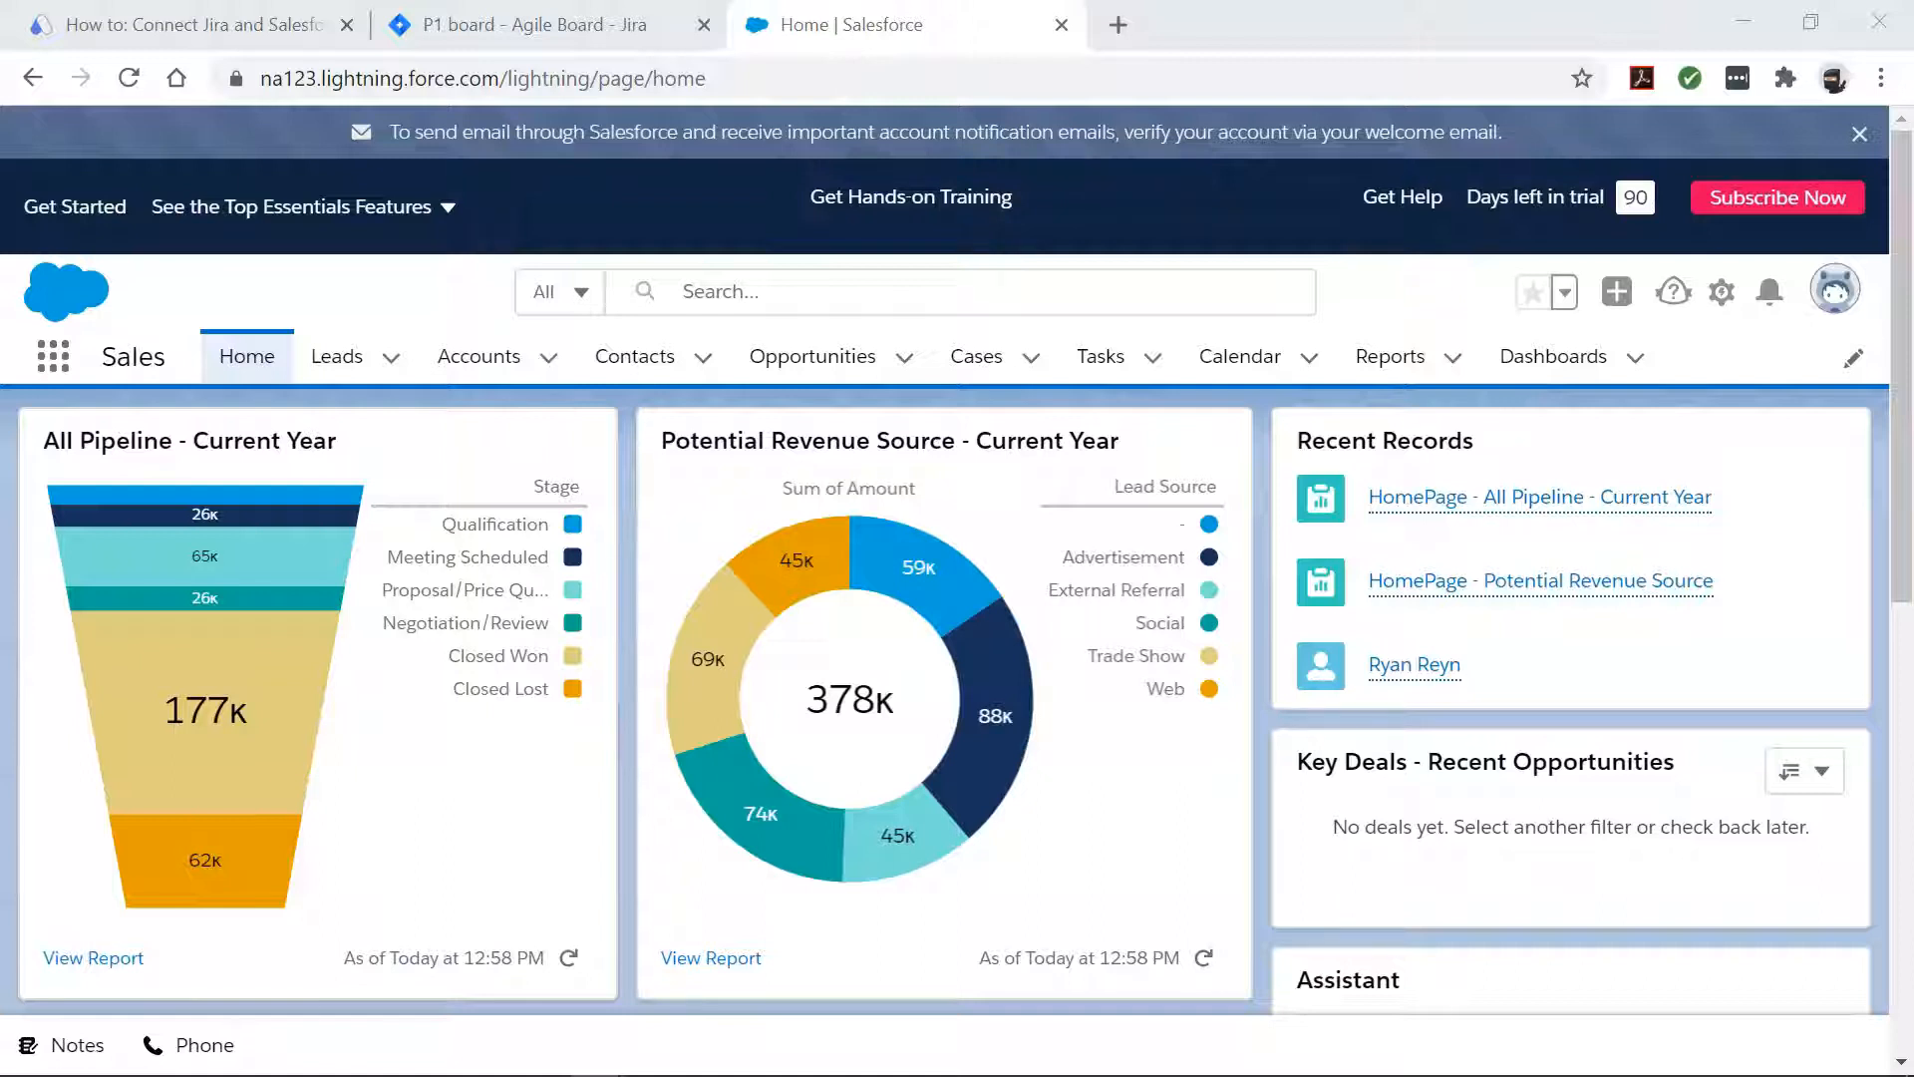
Check the empty Jira project board, then switch to the Automate.io Jira & Salesforce integration page.
left_click(524, 24)
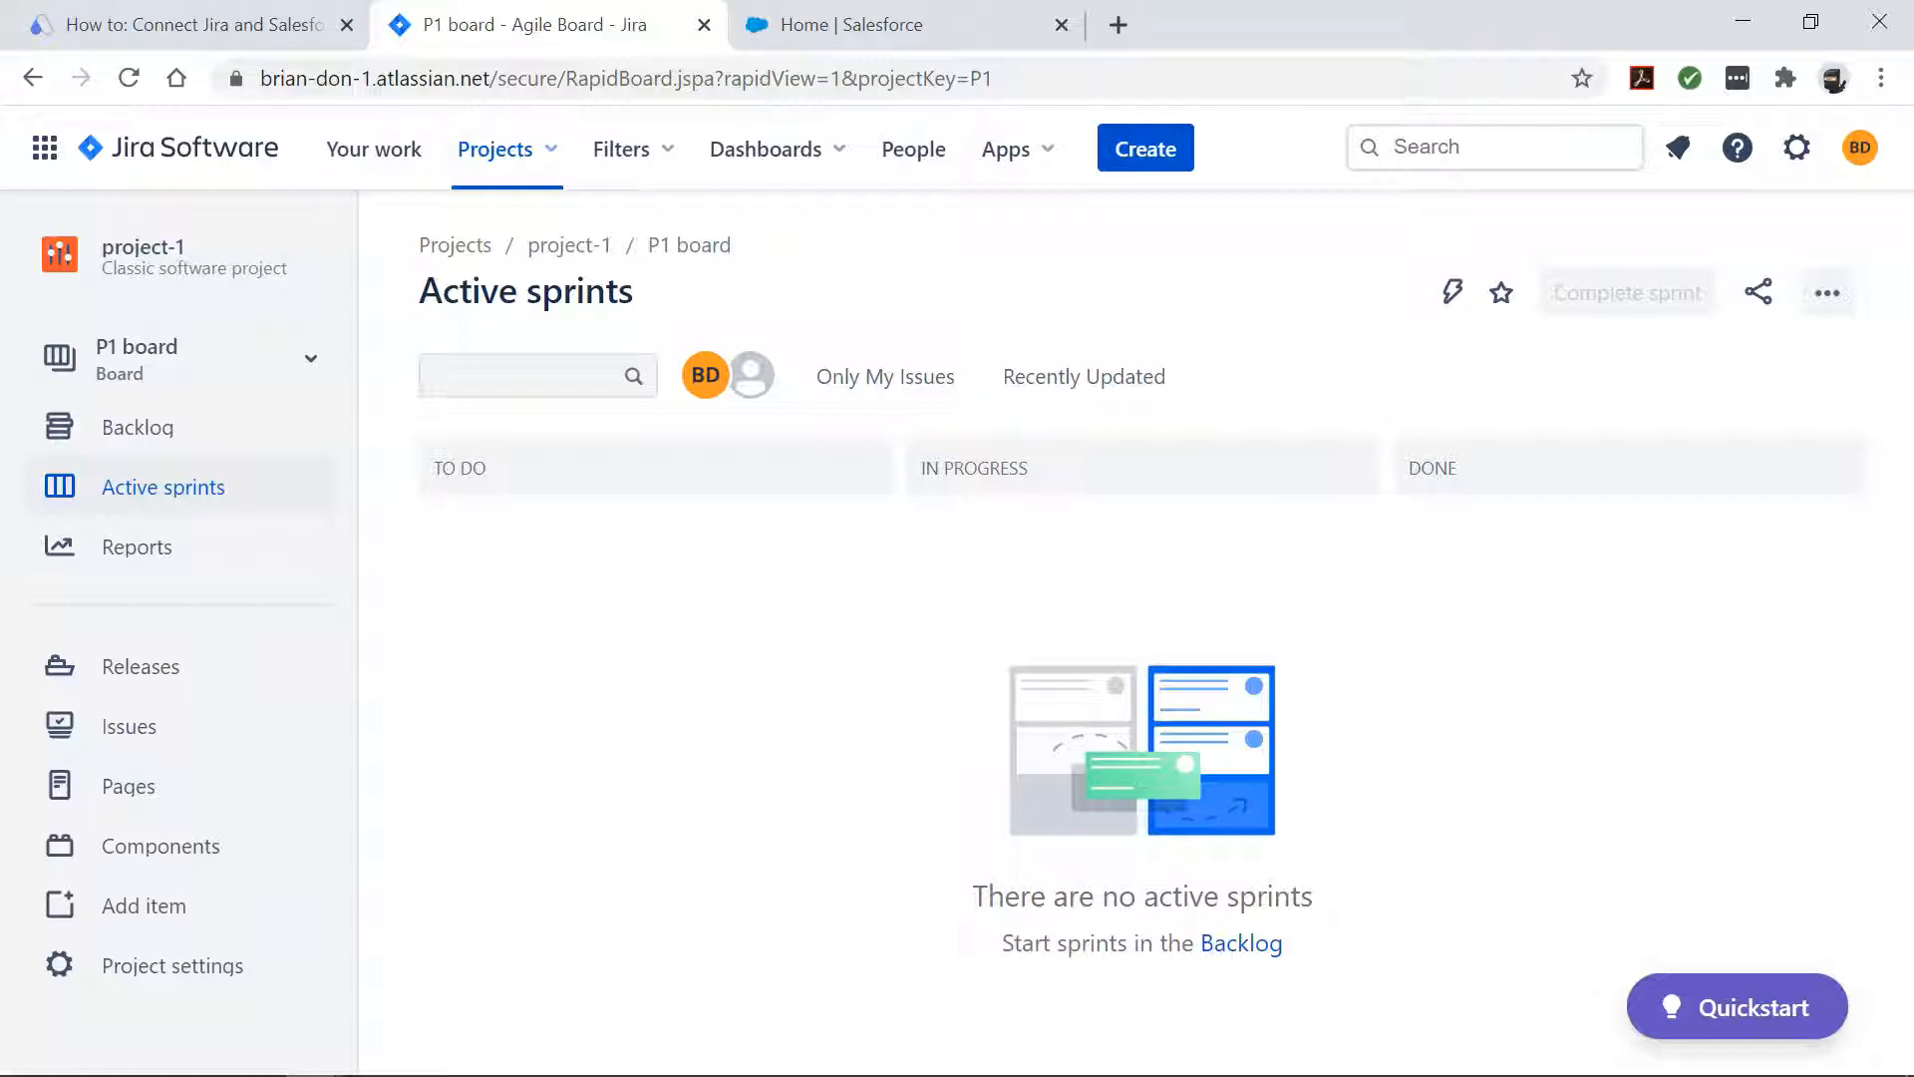
left_click(184, 24)
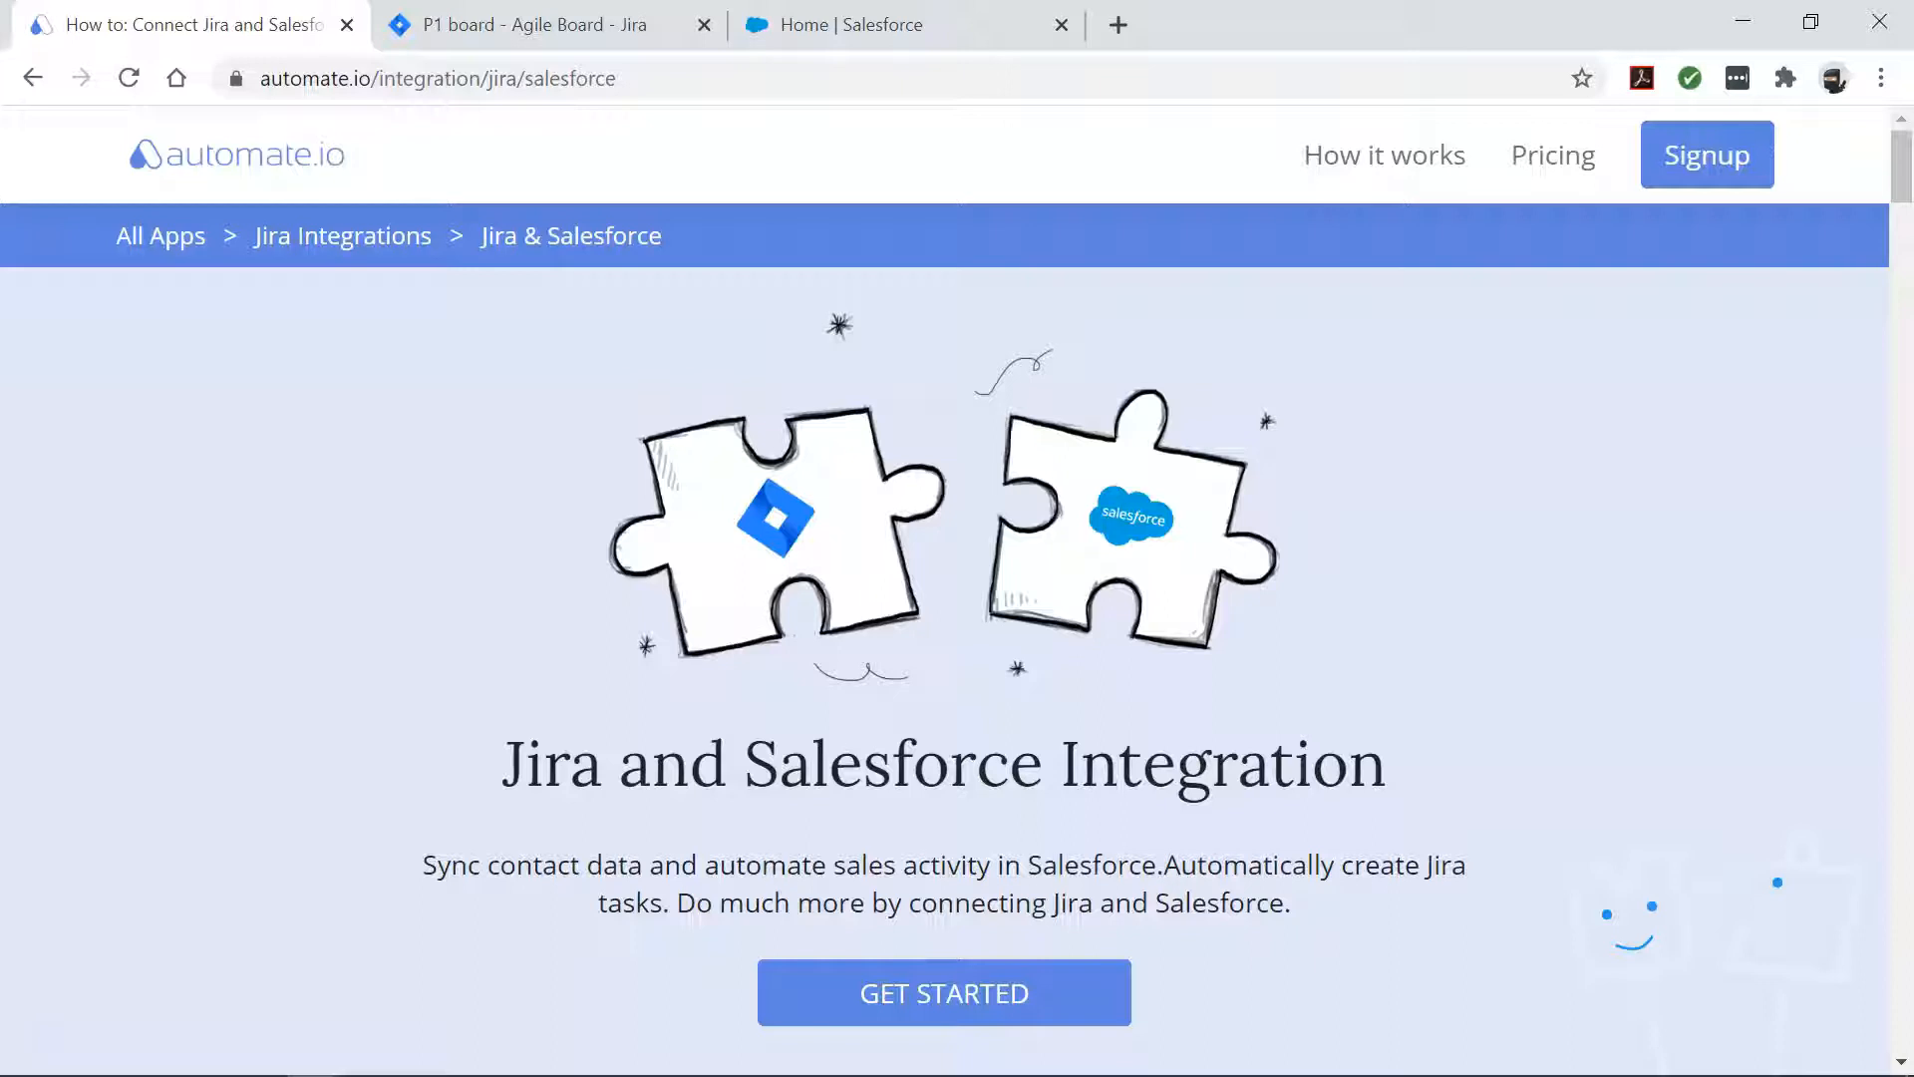
Start the 'Create issues in JIRA from new Salesforce cases' template from Popular Integrations.
scroll("down", 3)
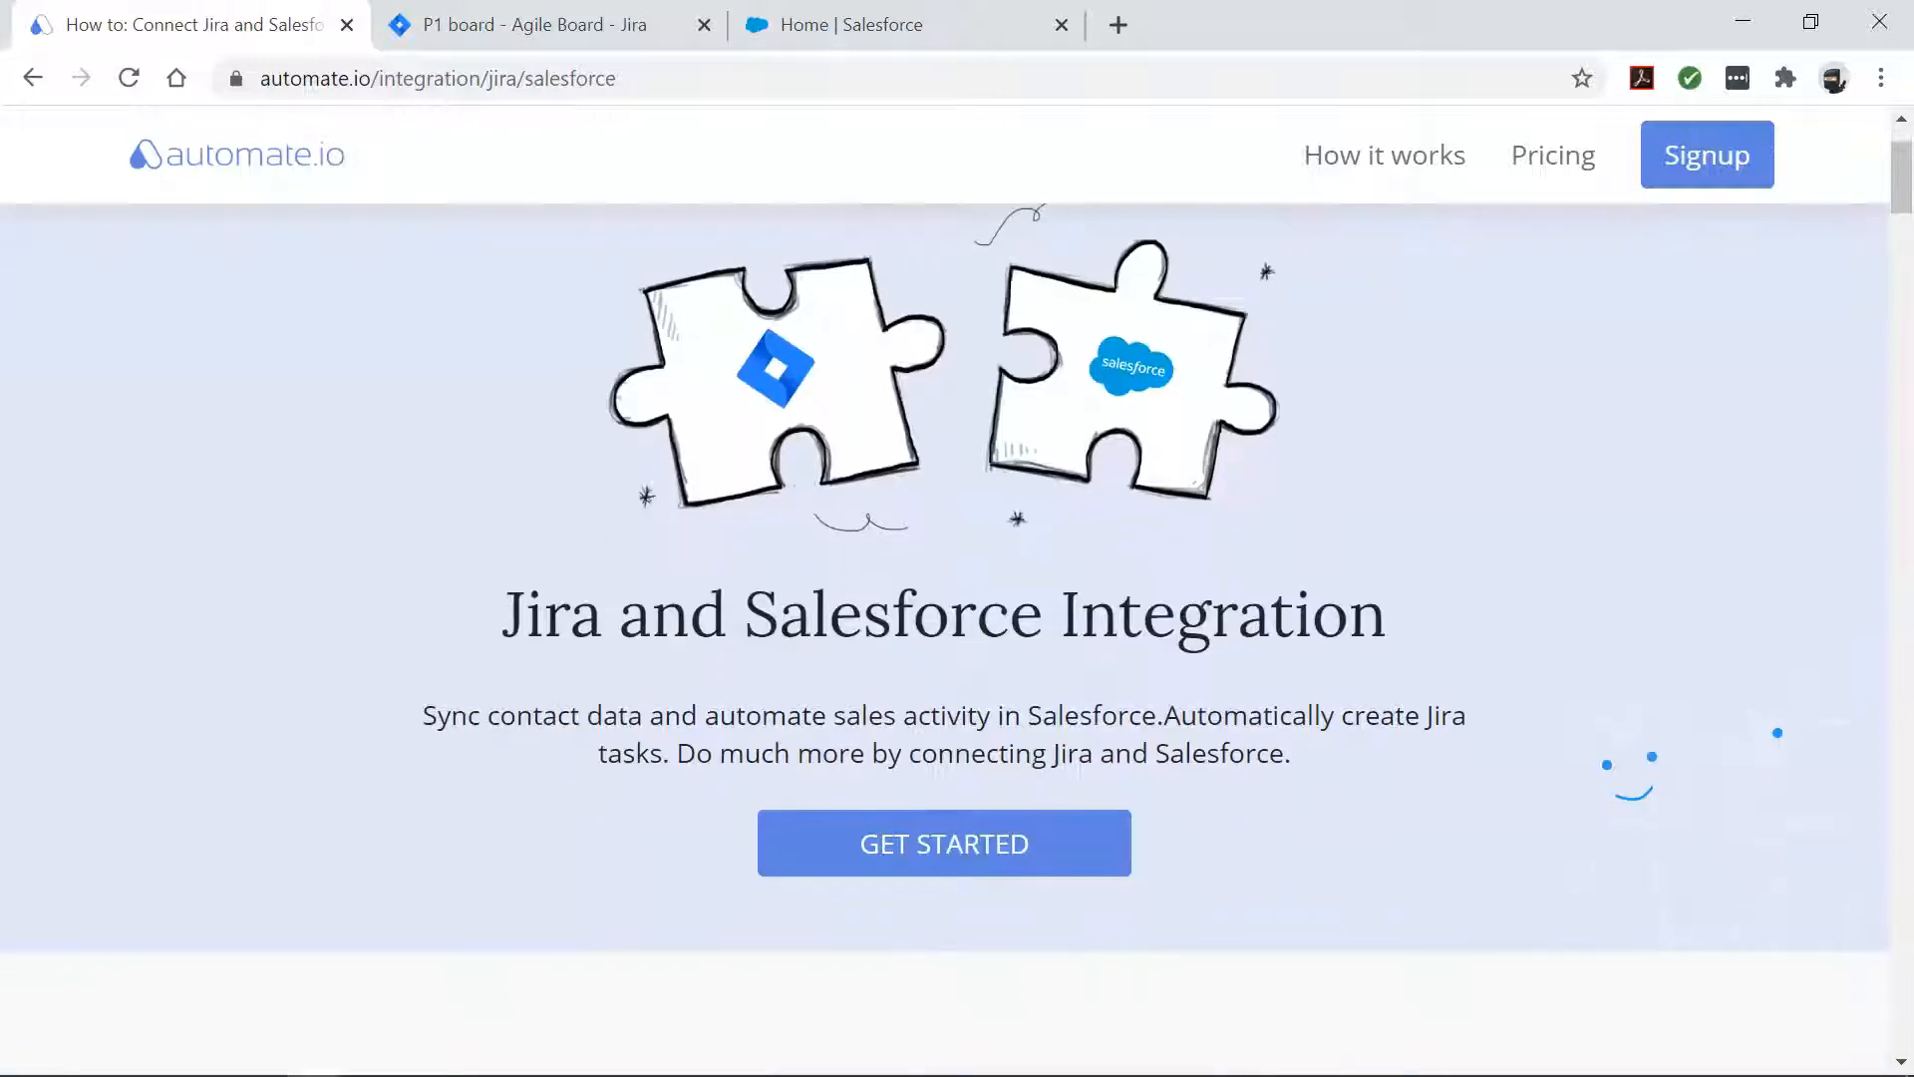
scroll("down", 3)
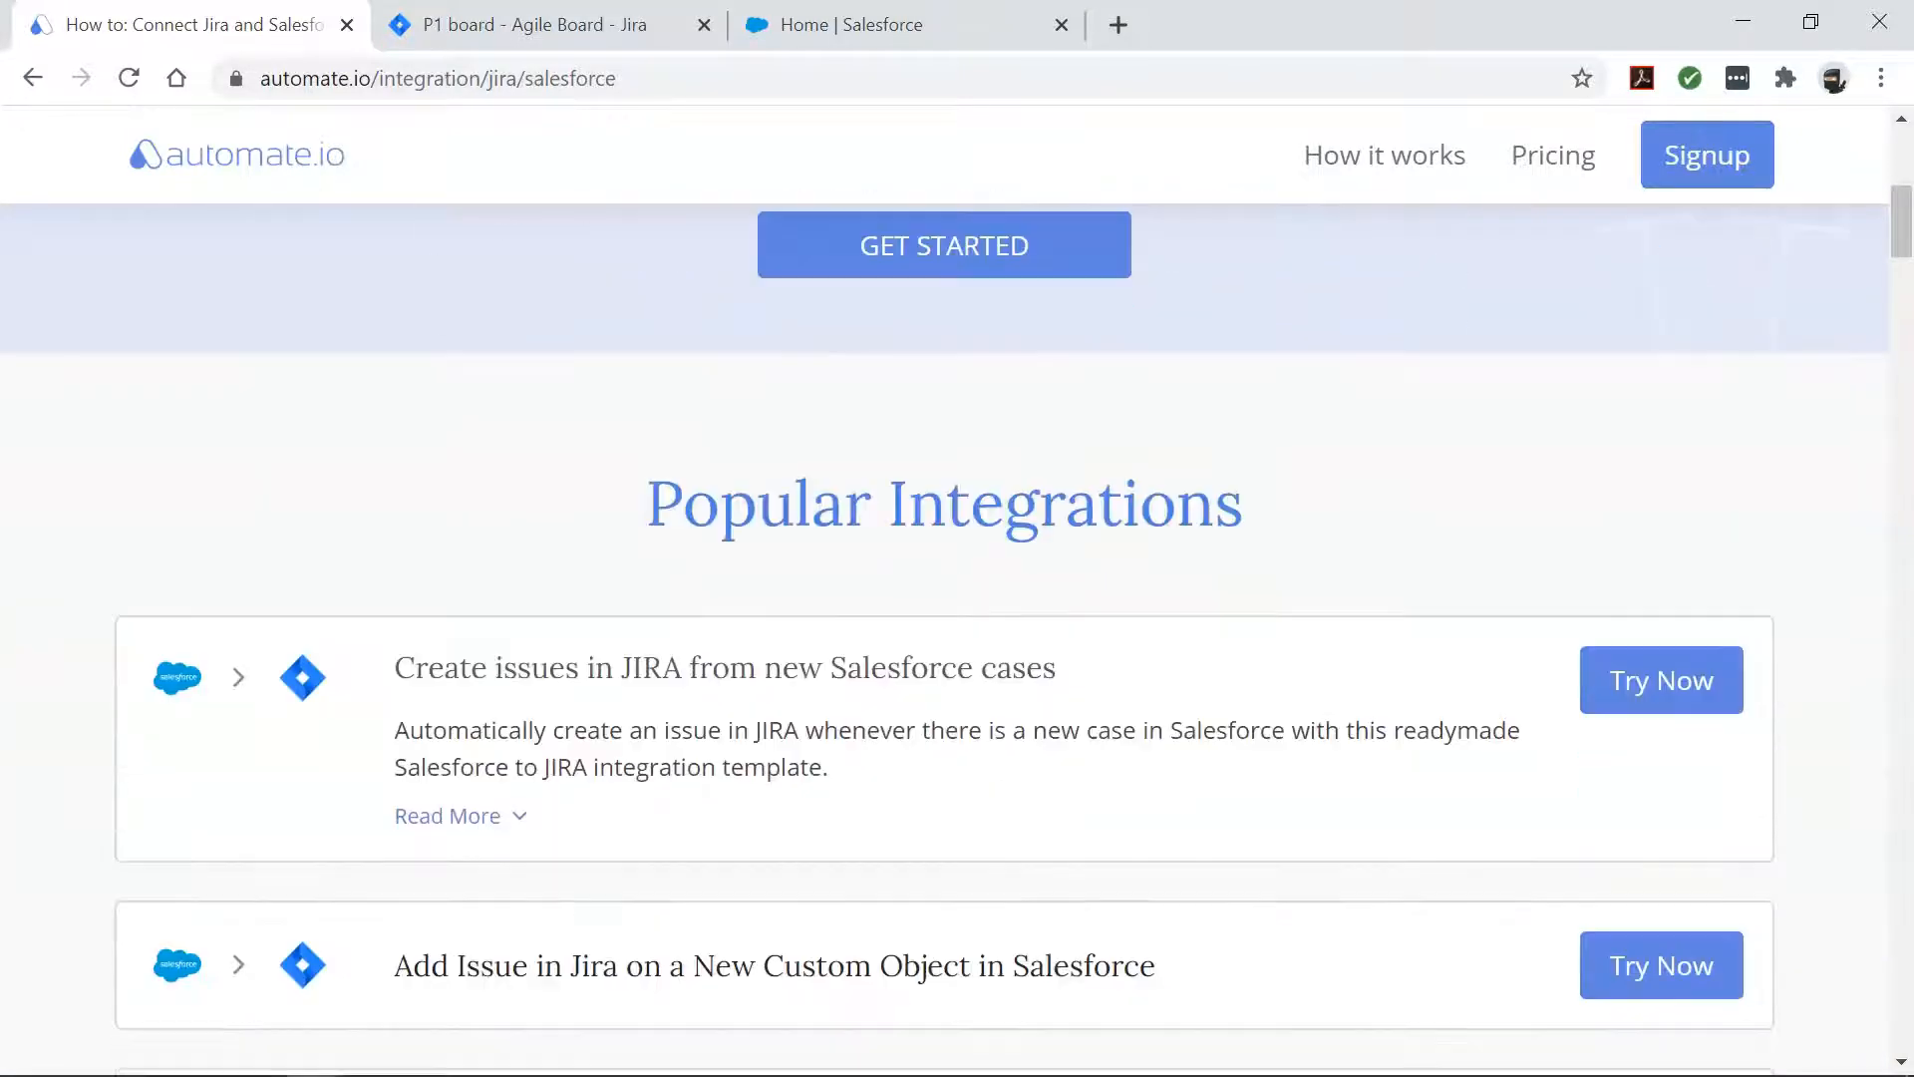
scroll("down", 3)
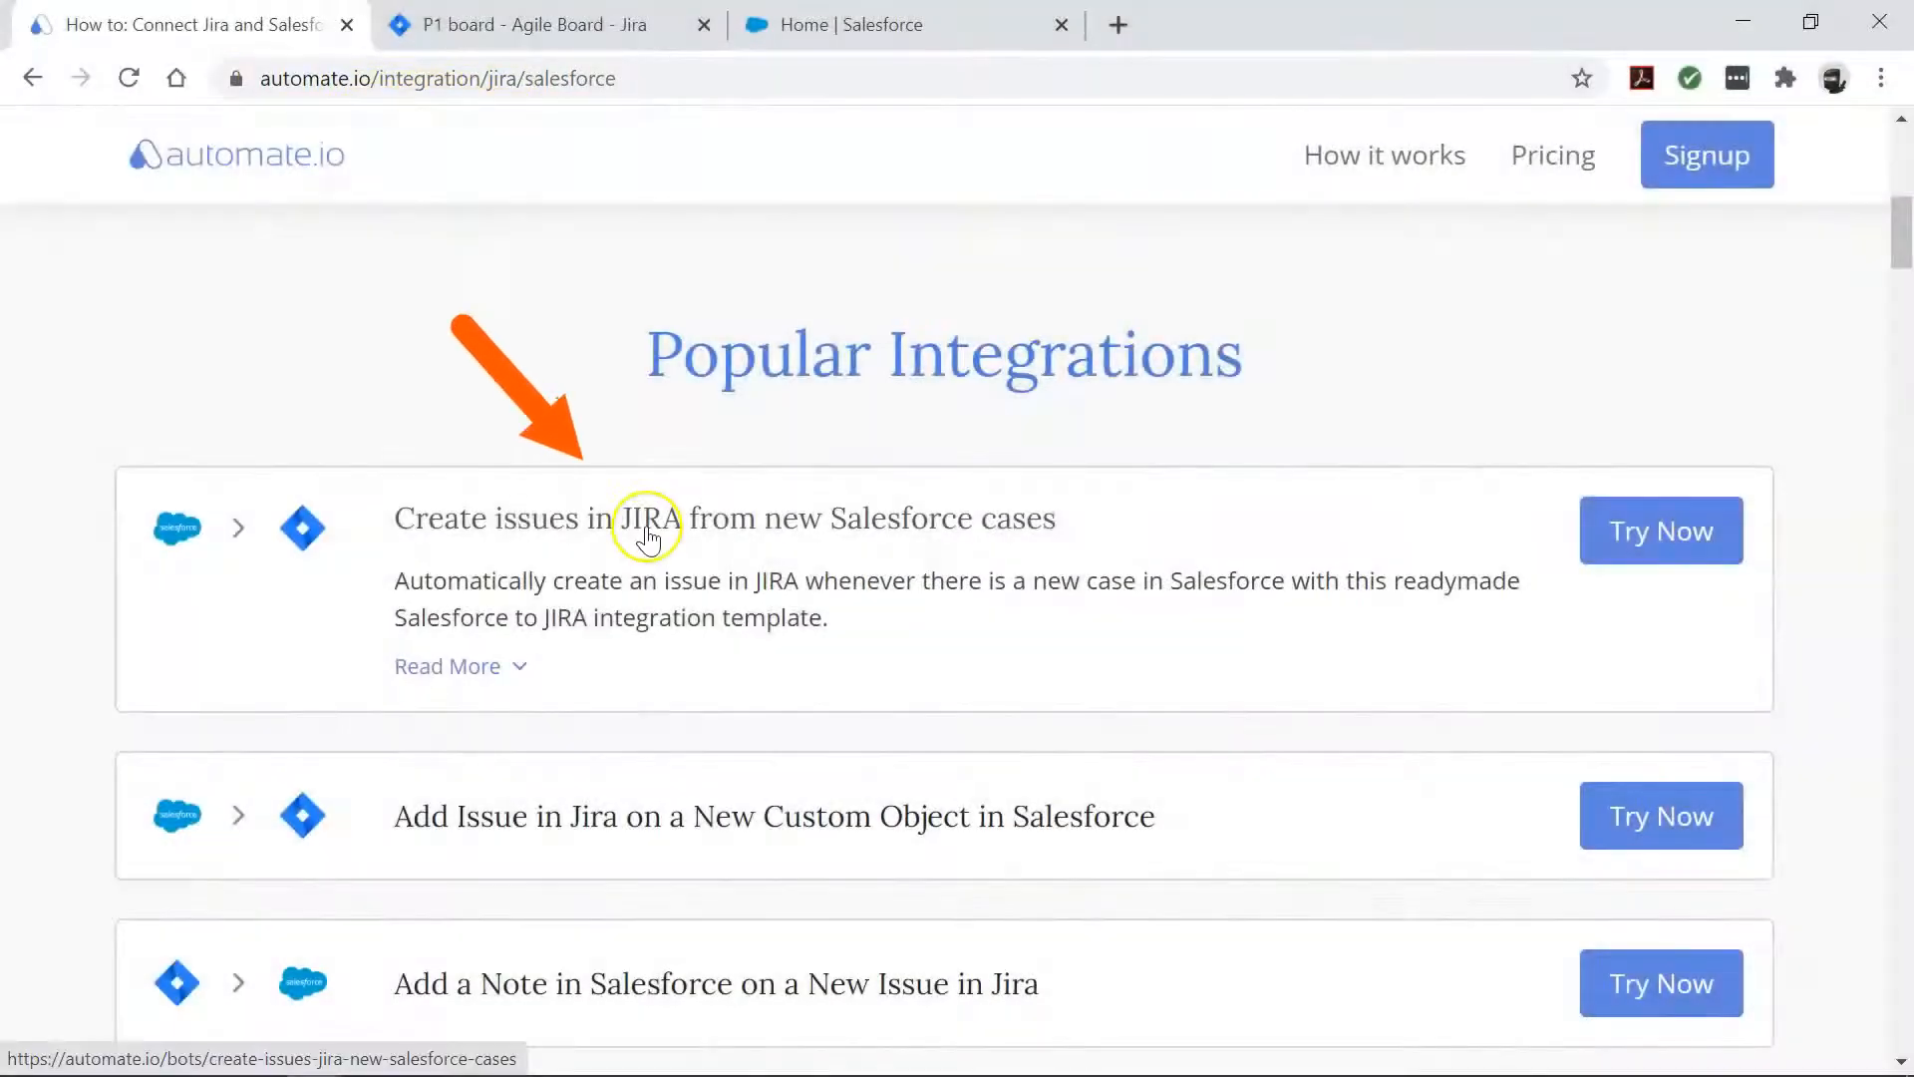
left_click(646, 518)
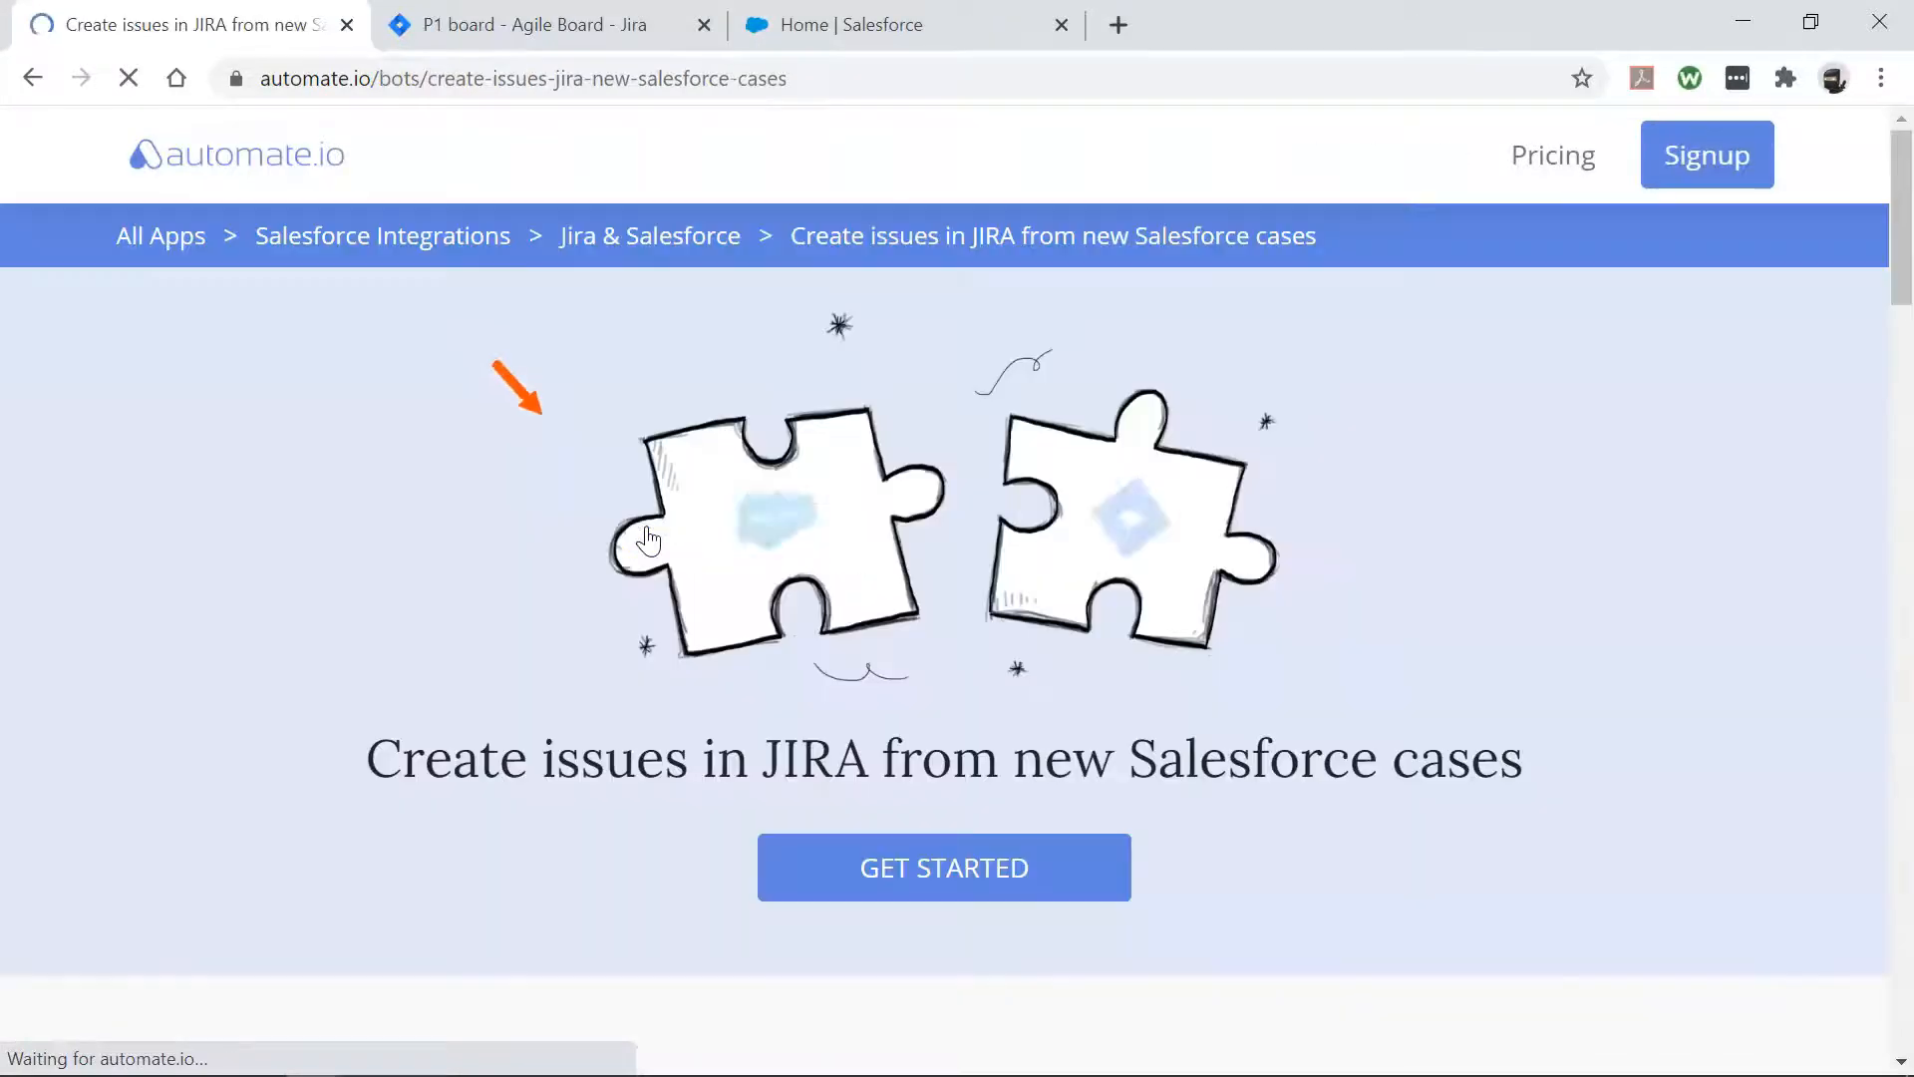
left_click(944, 868)
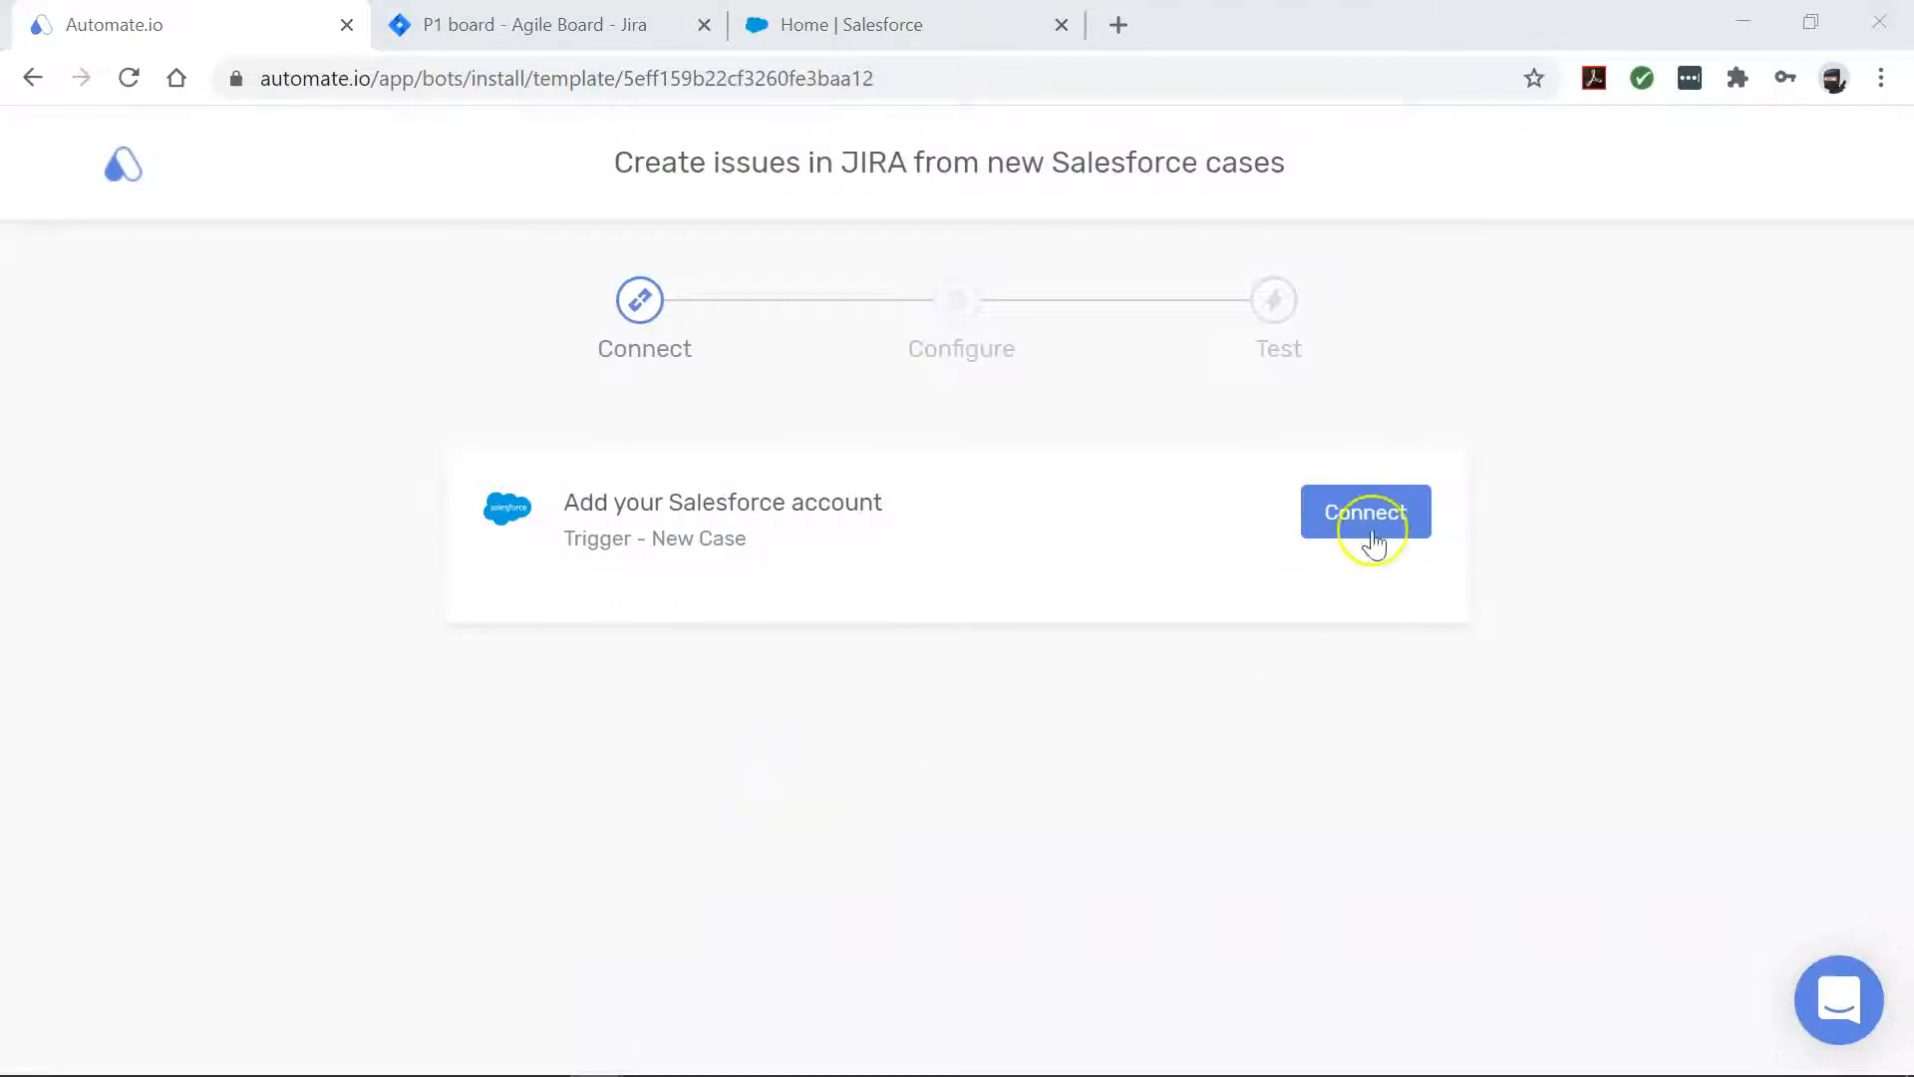
Connect Salesforce in the Production environment, authorize and allow access, and save the connection.
left_click(1364, 512)
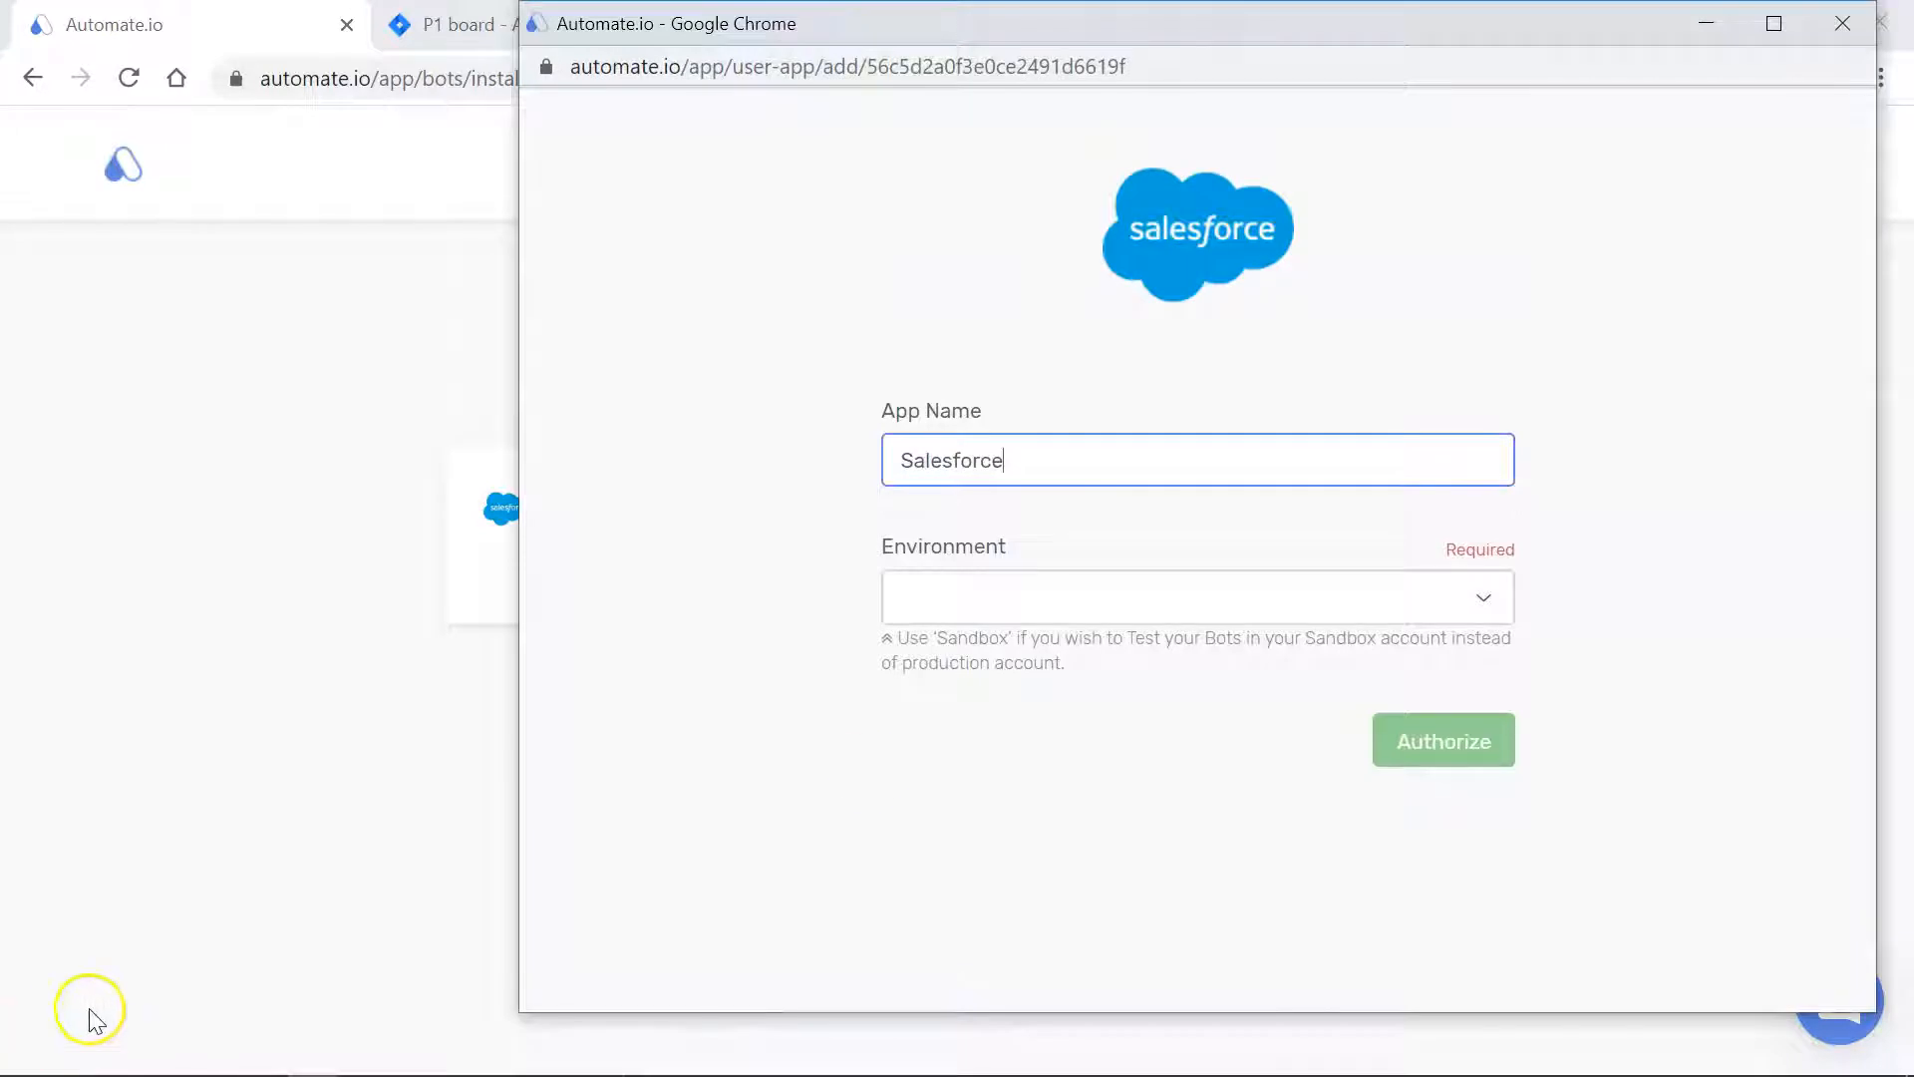
left_click(1444, 740)
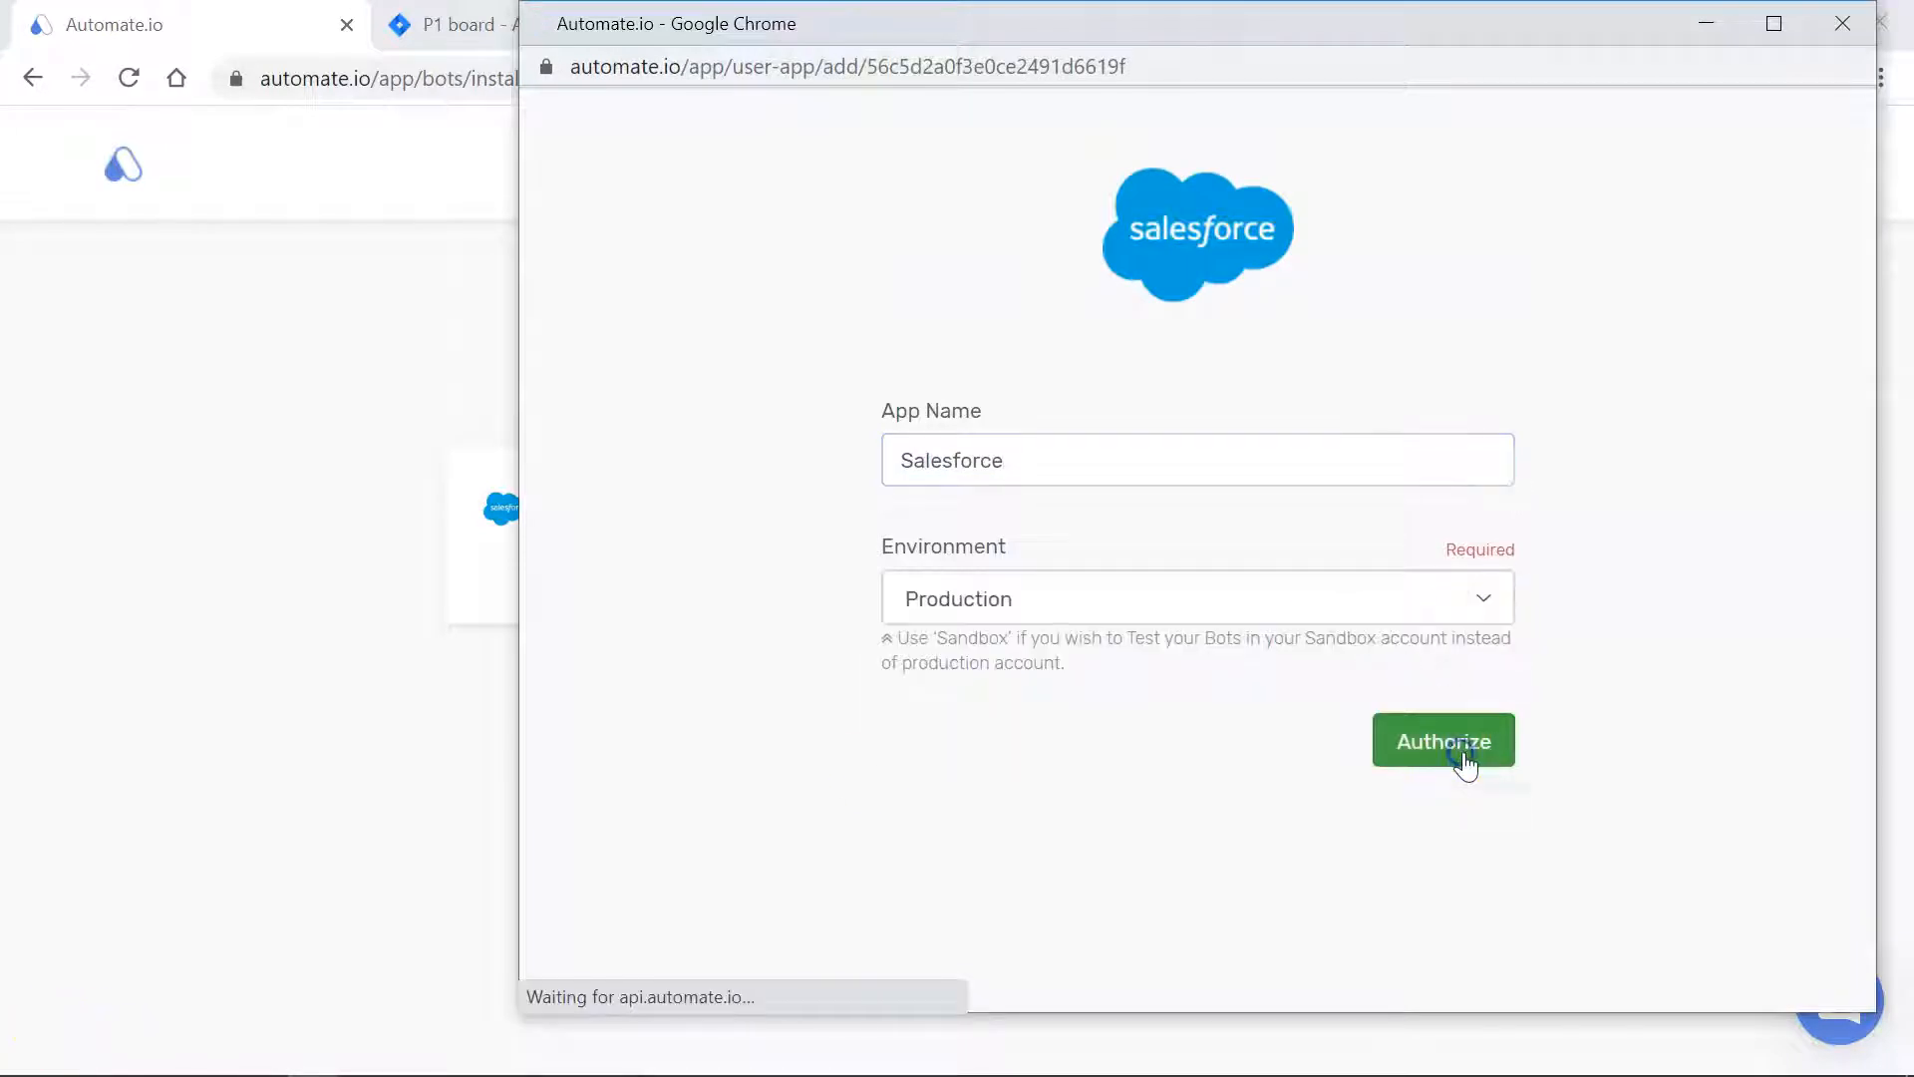
left_click(1444, 741)
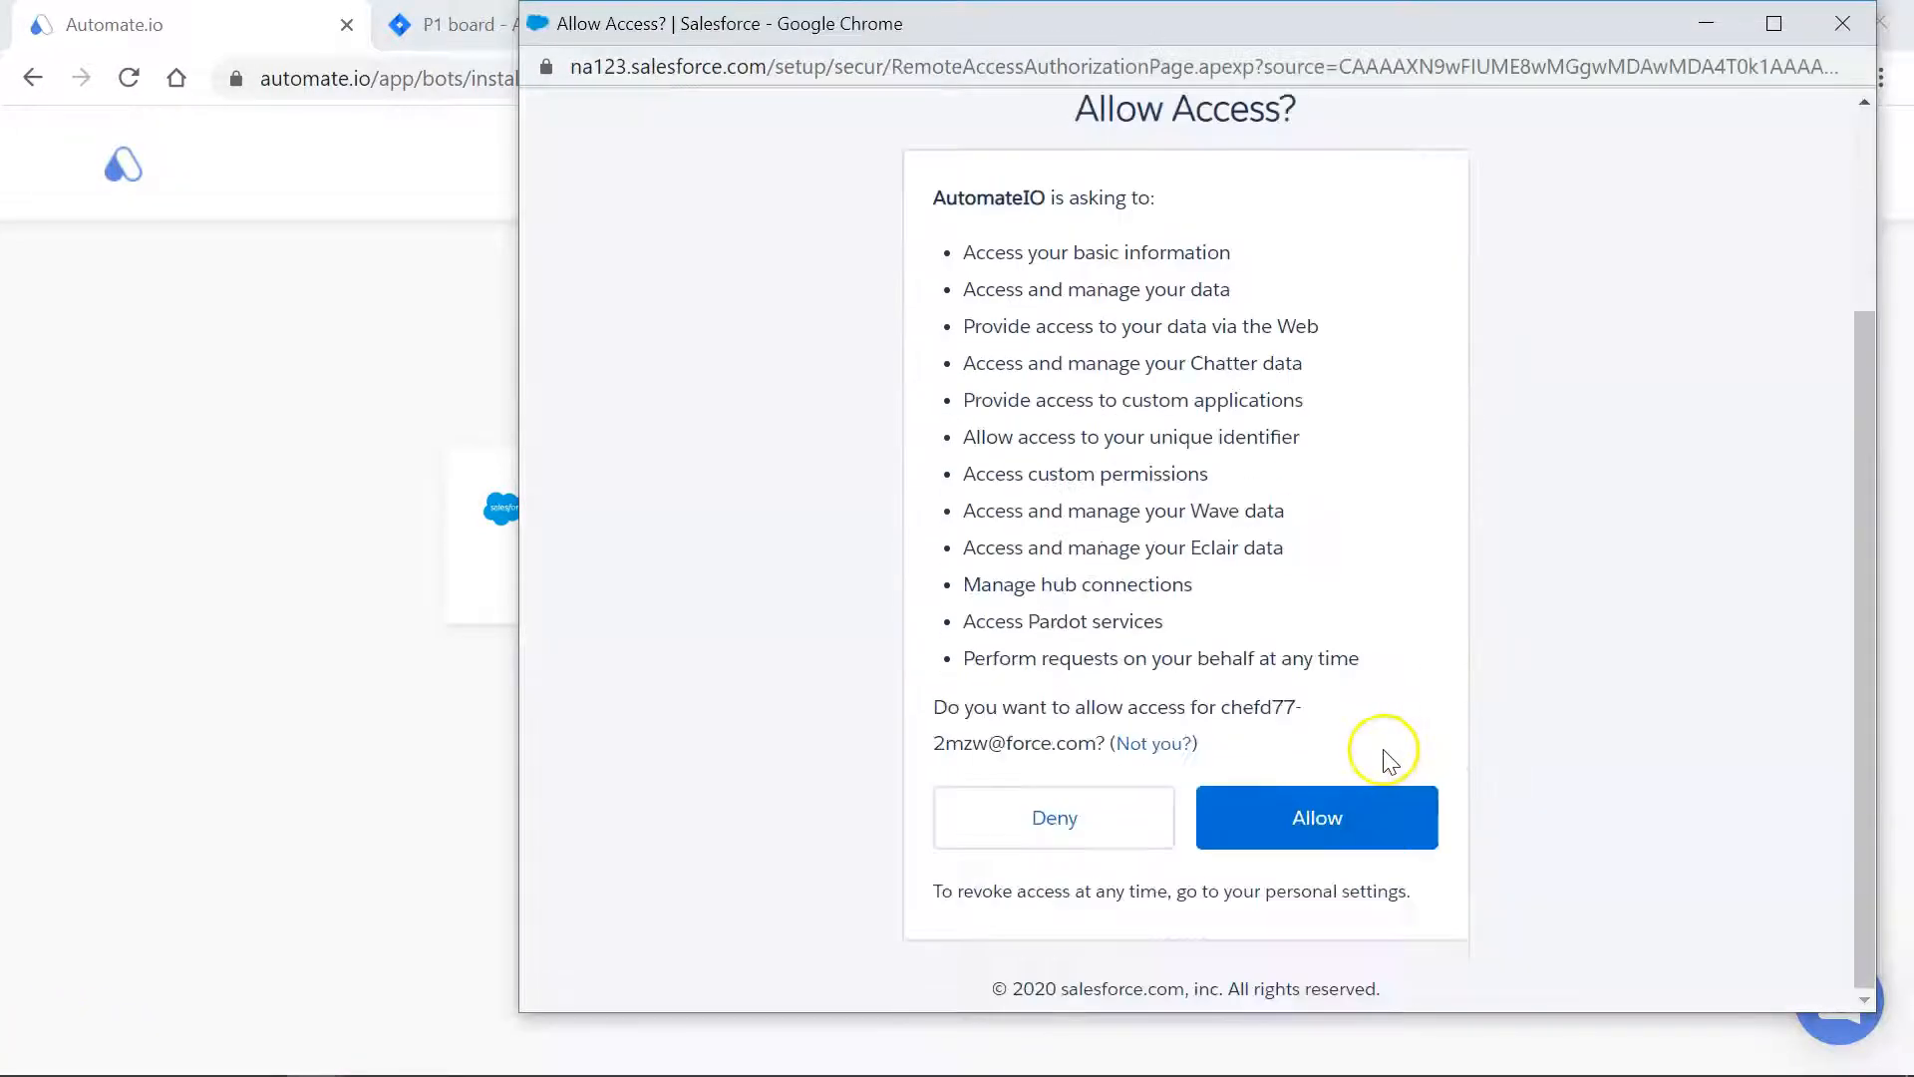
left_click(1317, 817)
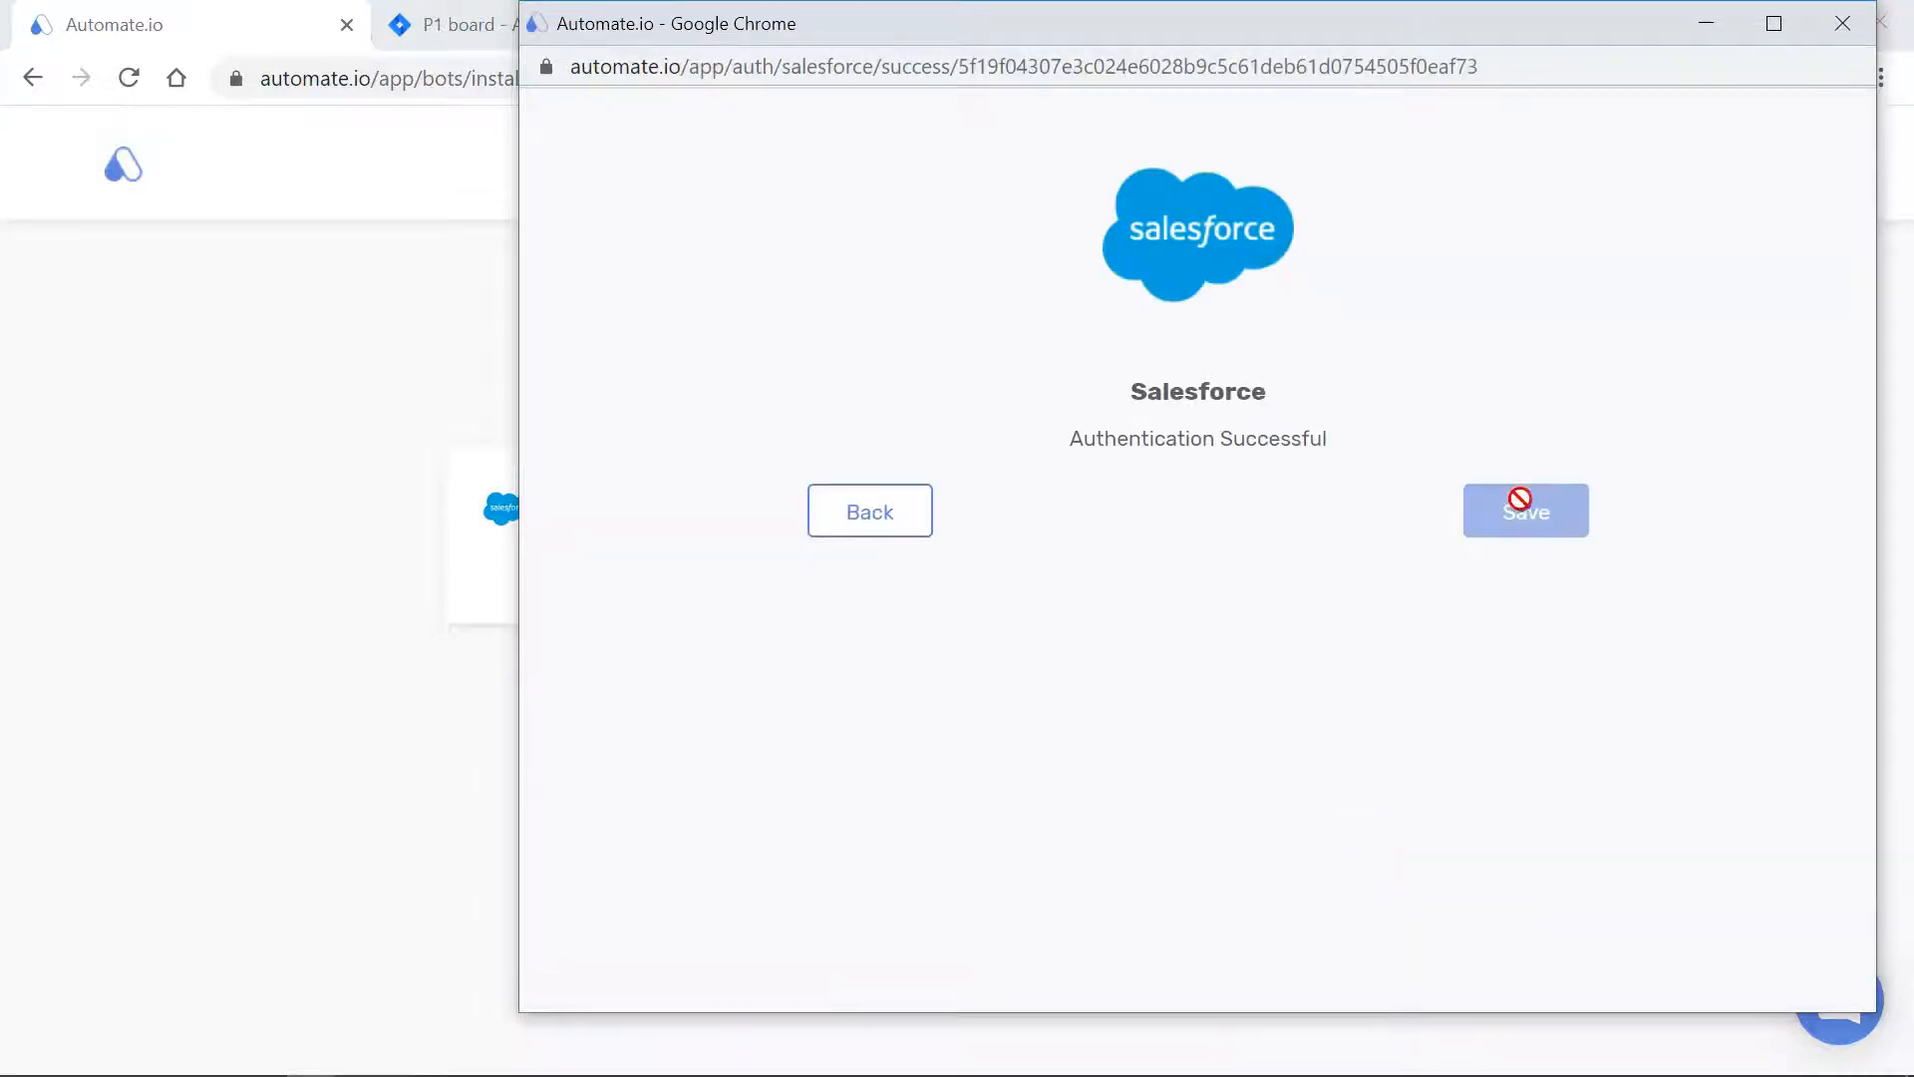
left_click(1525, 510)
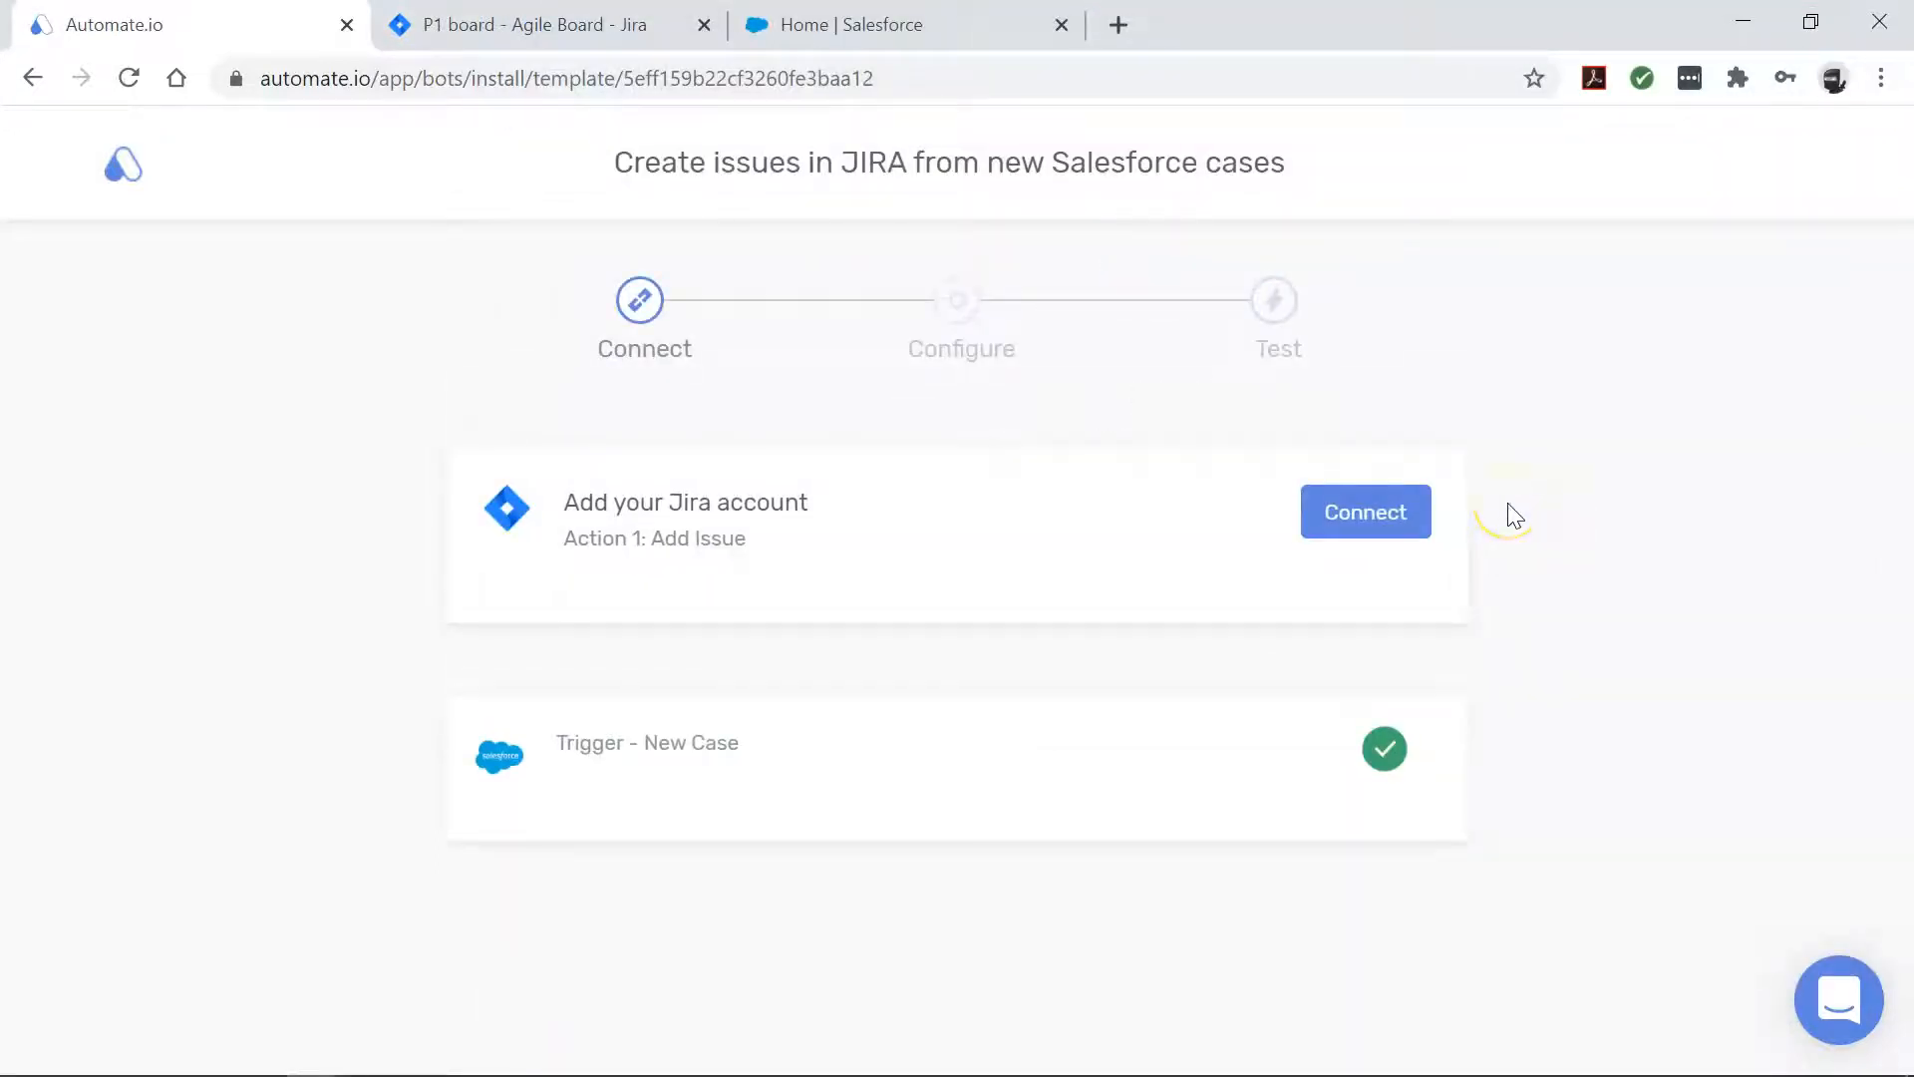
Connect the Jira account, validate the site credentials and save the connection.
left_click(1364, 512)
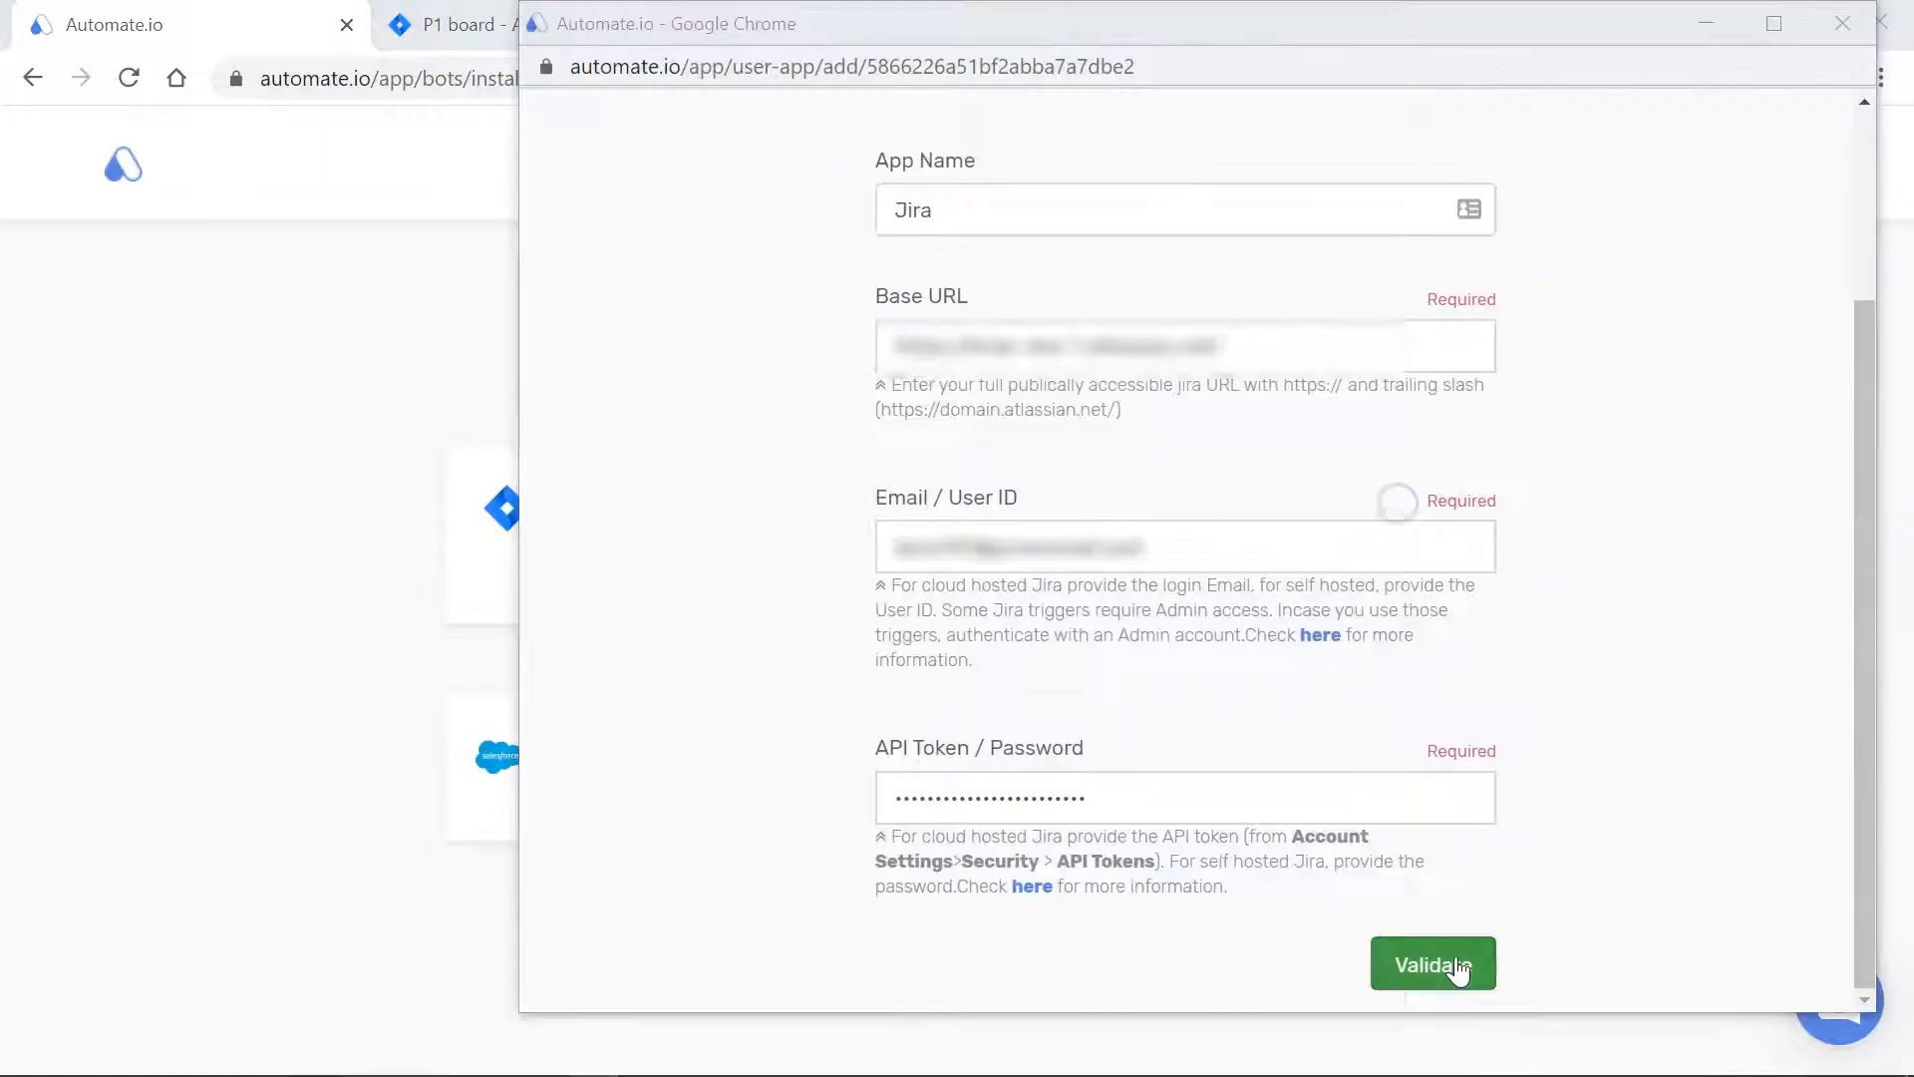
left_click(1432, 961)
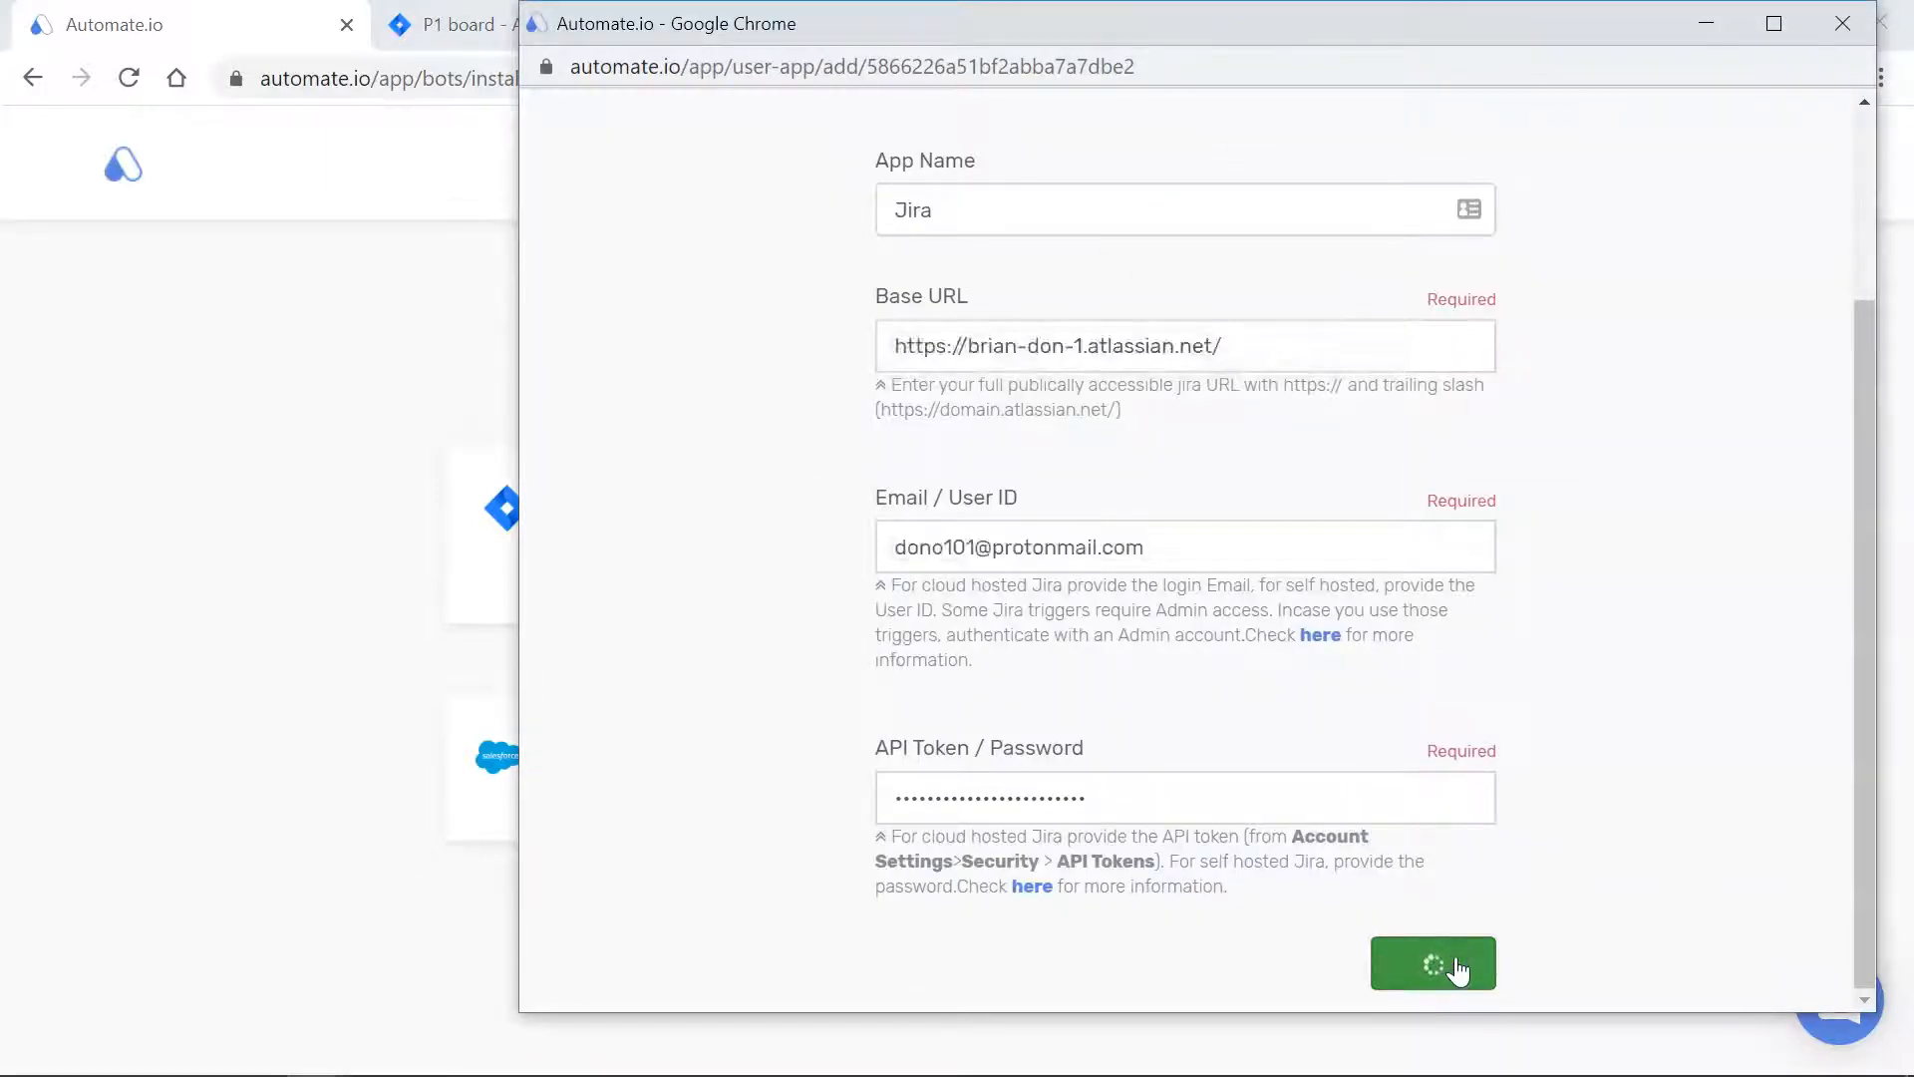
left_click(1432, 963)
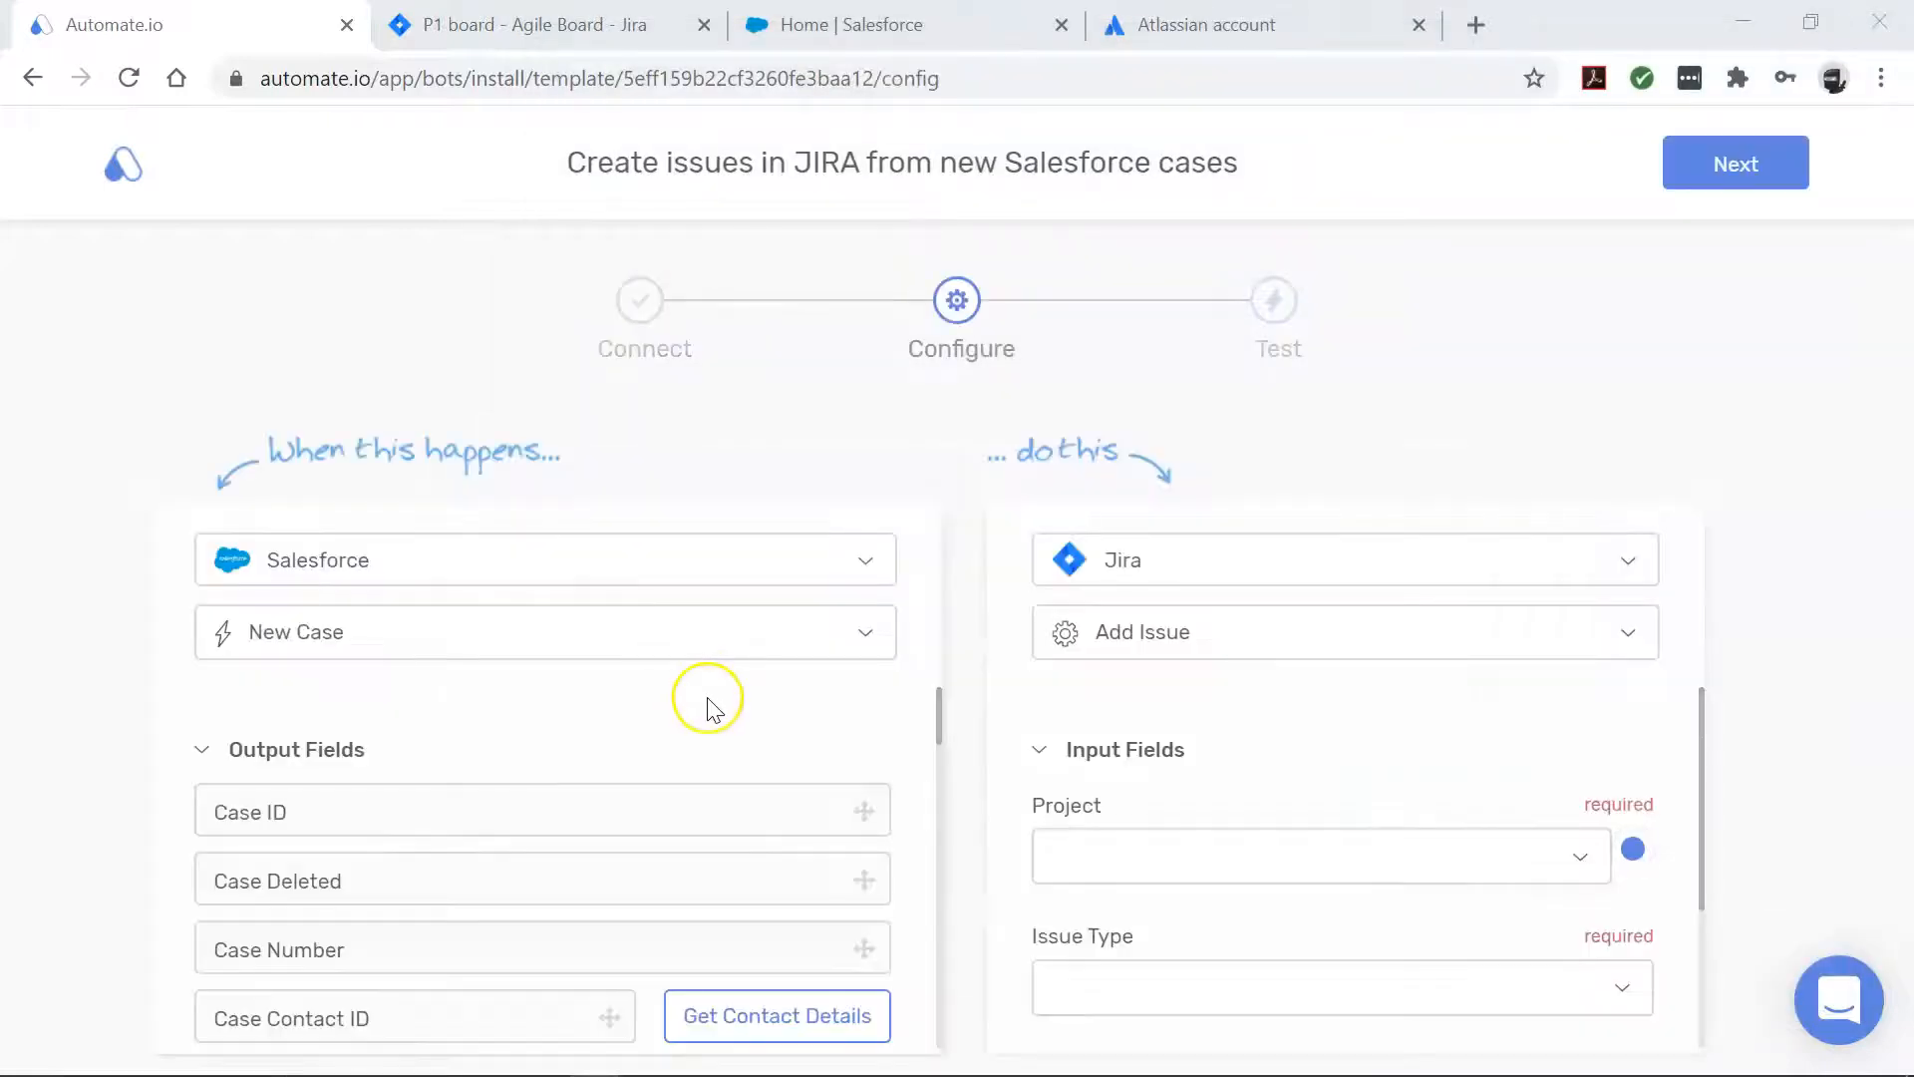
mouse_move(714, 710)
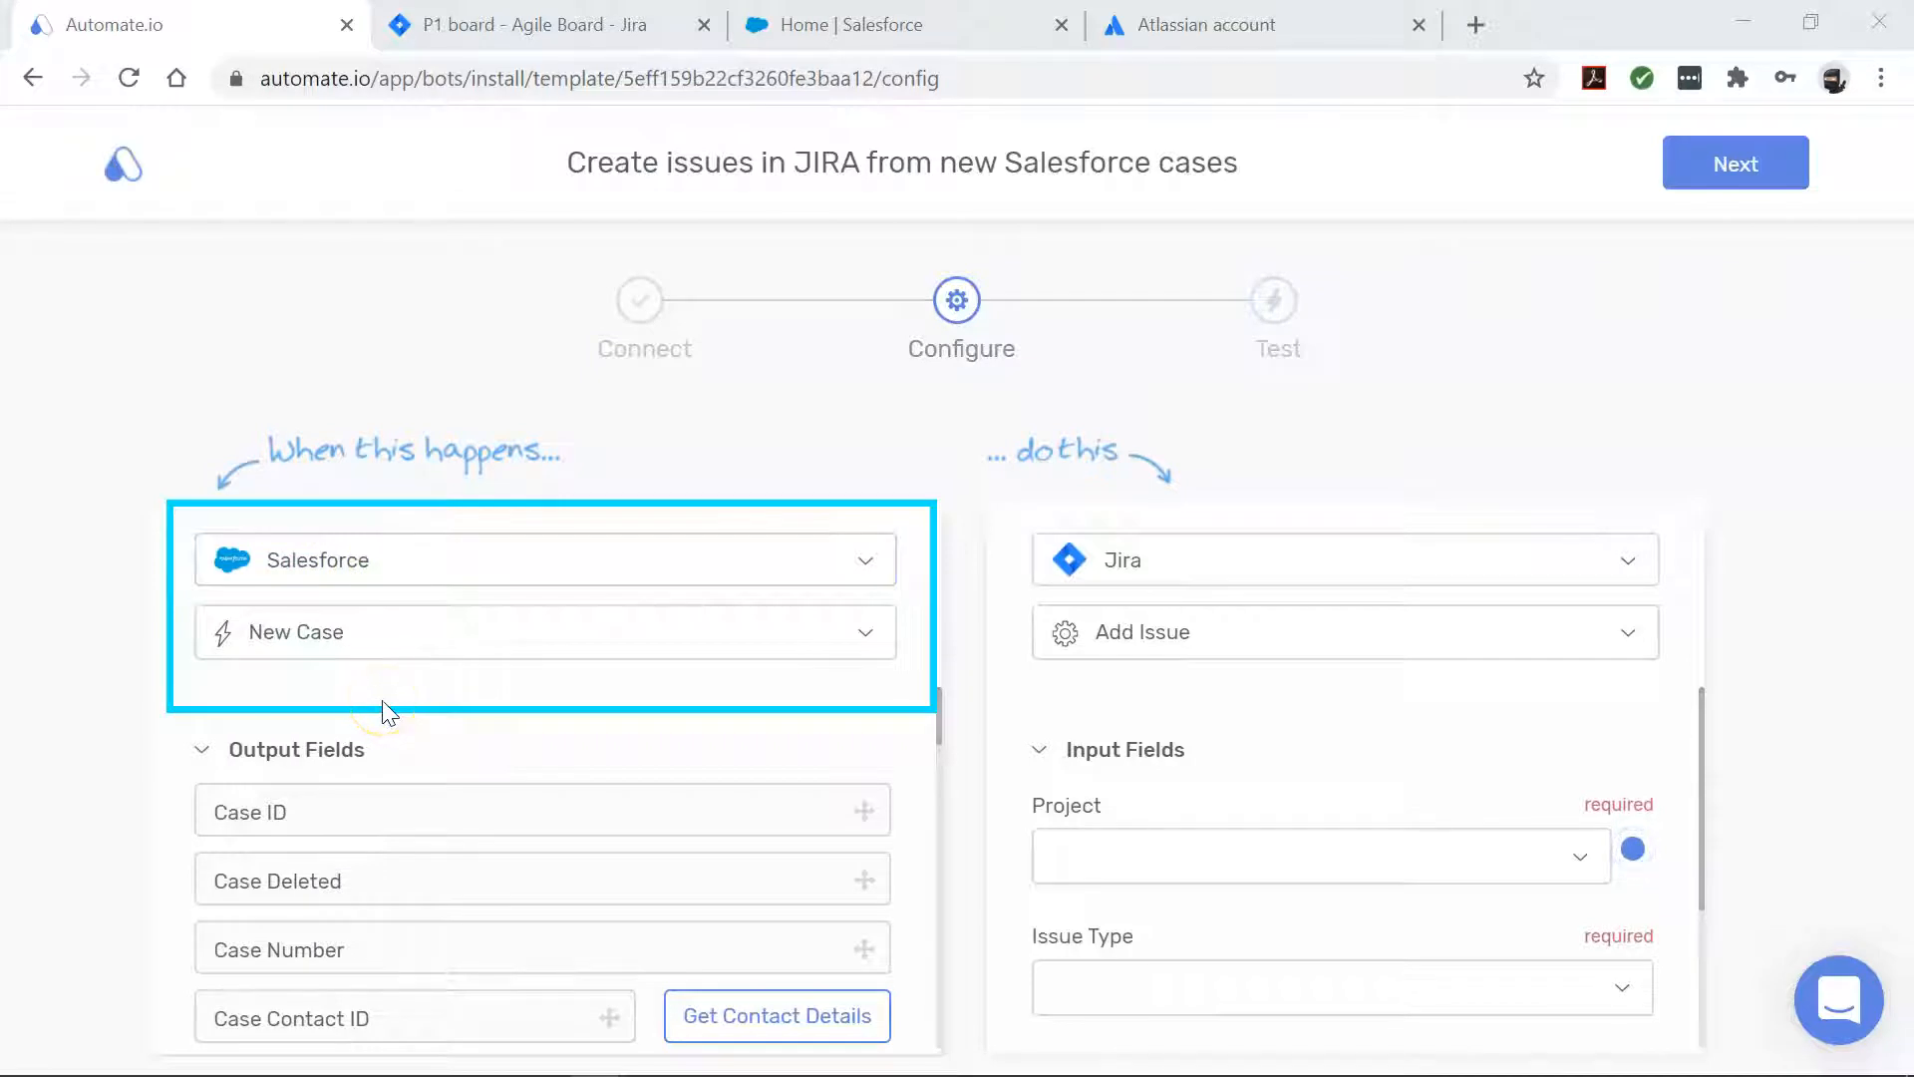
mouse_move(316, 644)
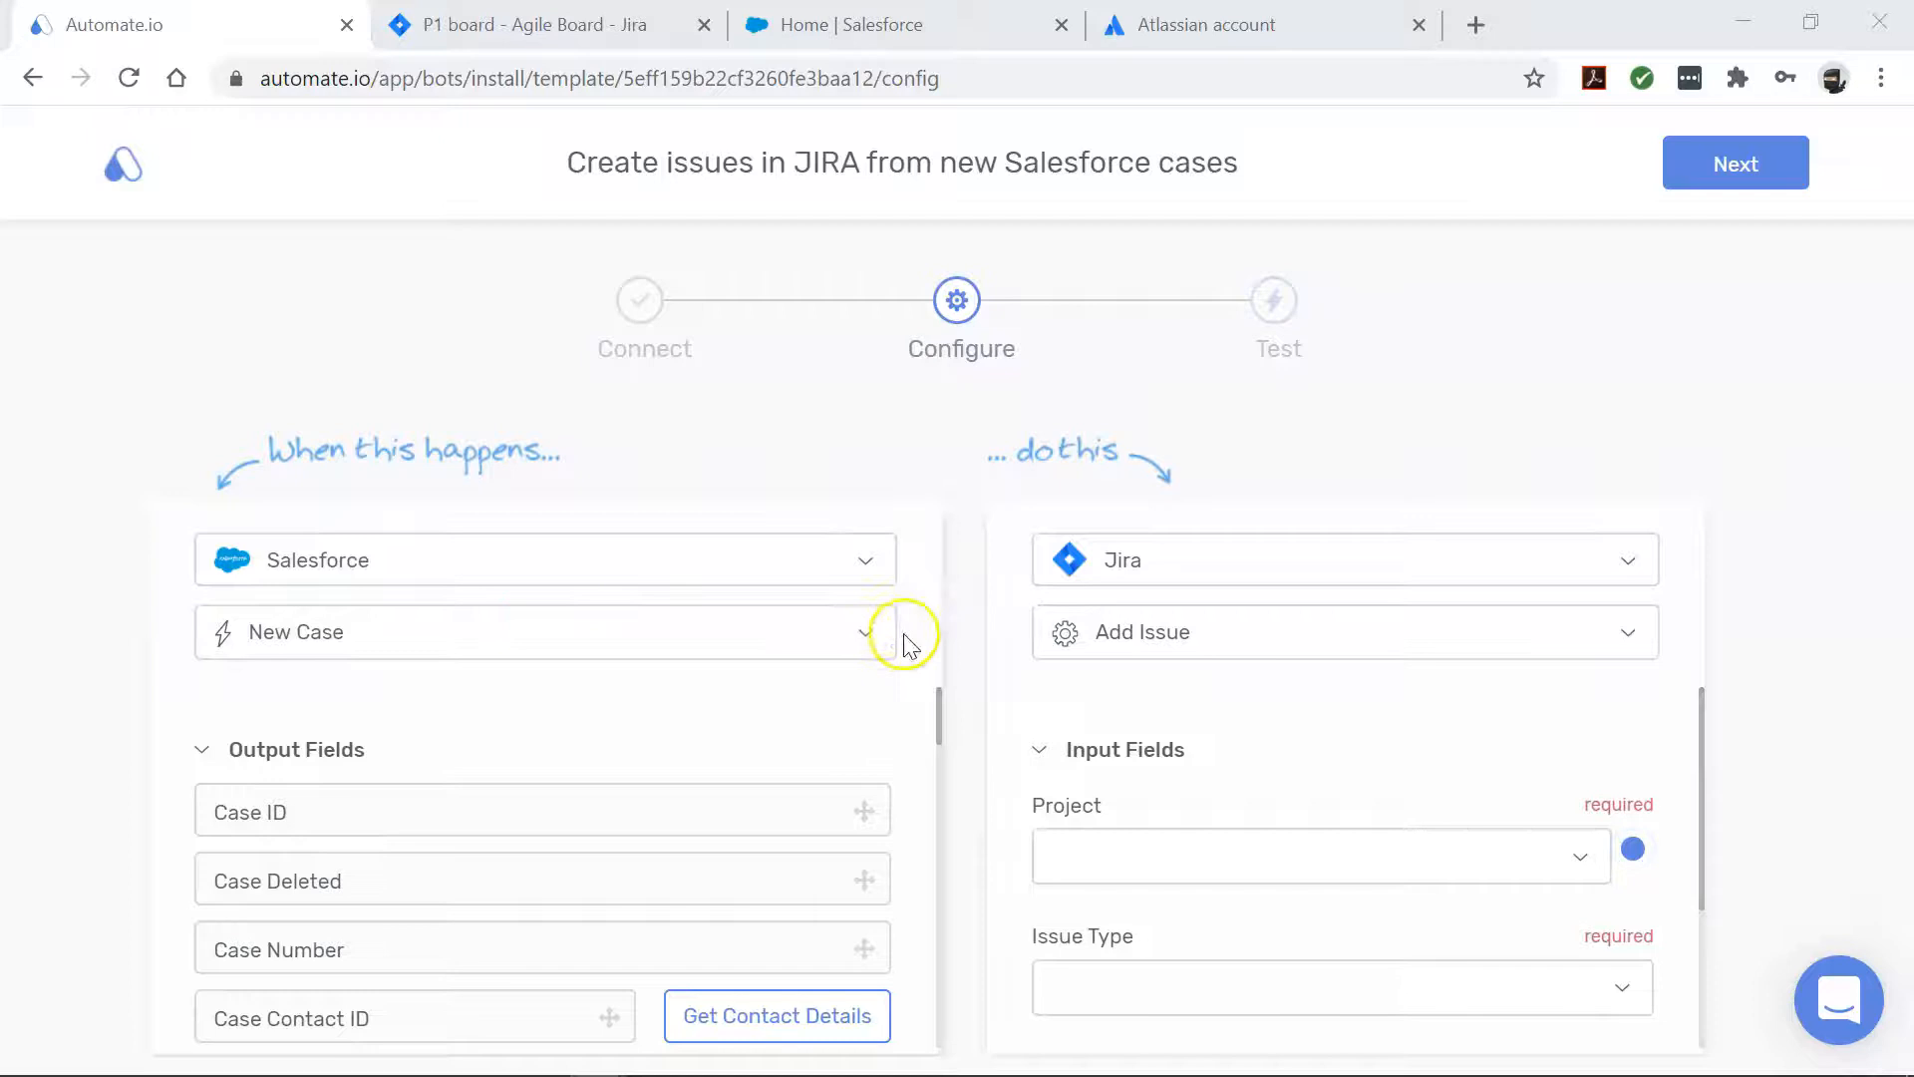
left_click(864, 632)
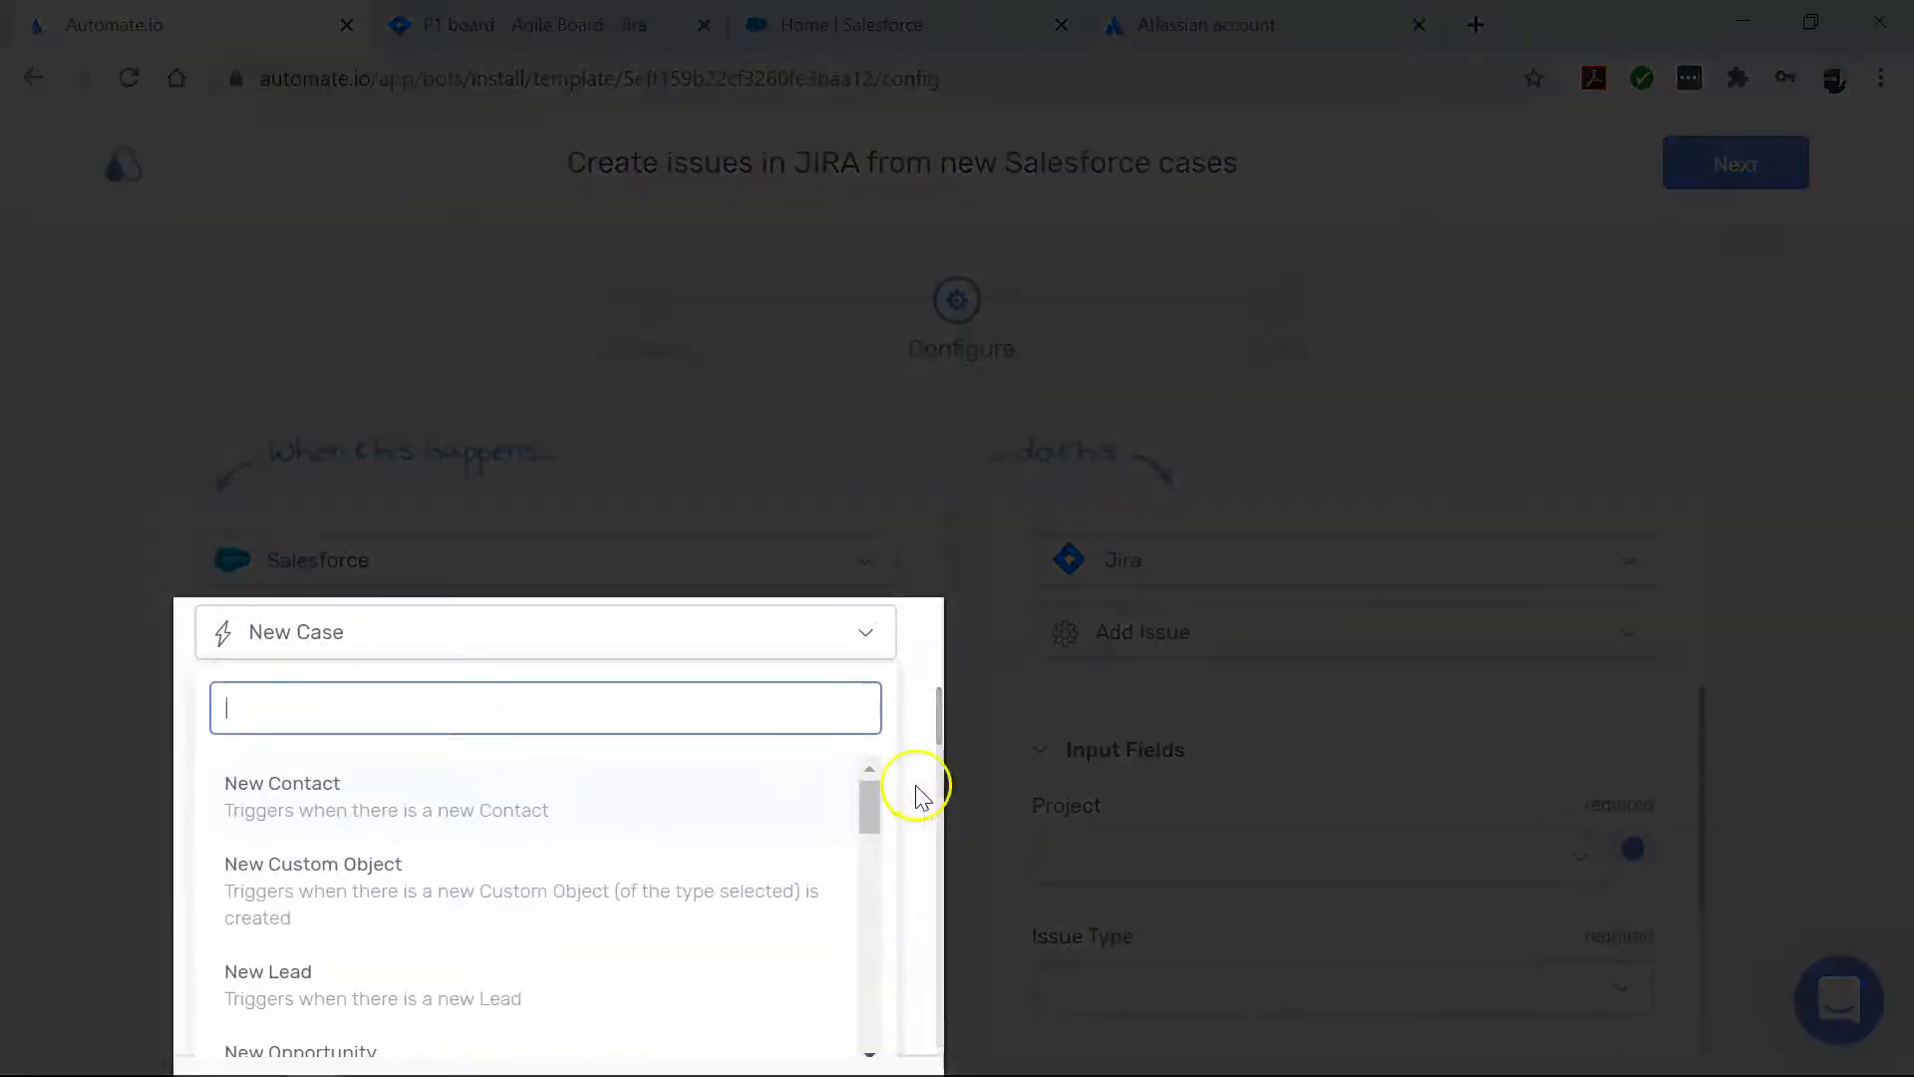
scroll("down", 3)
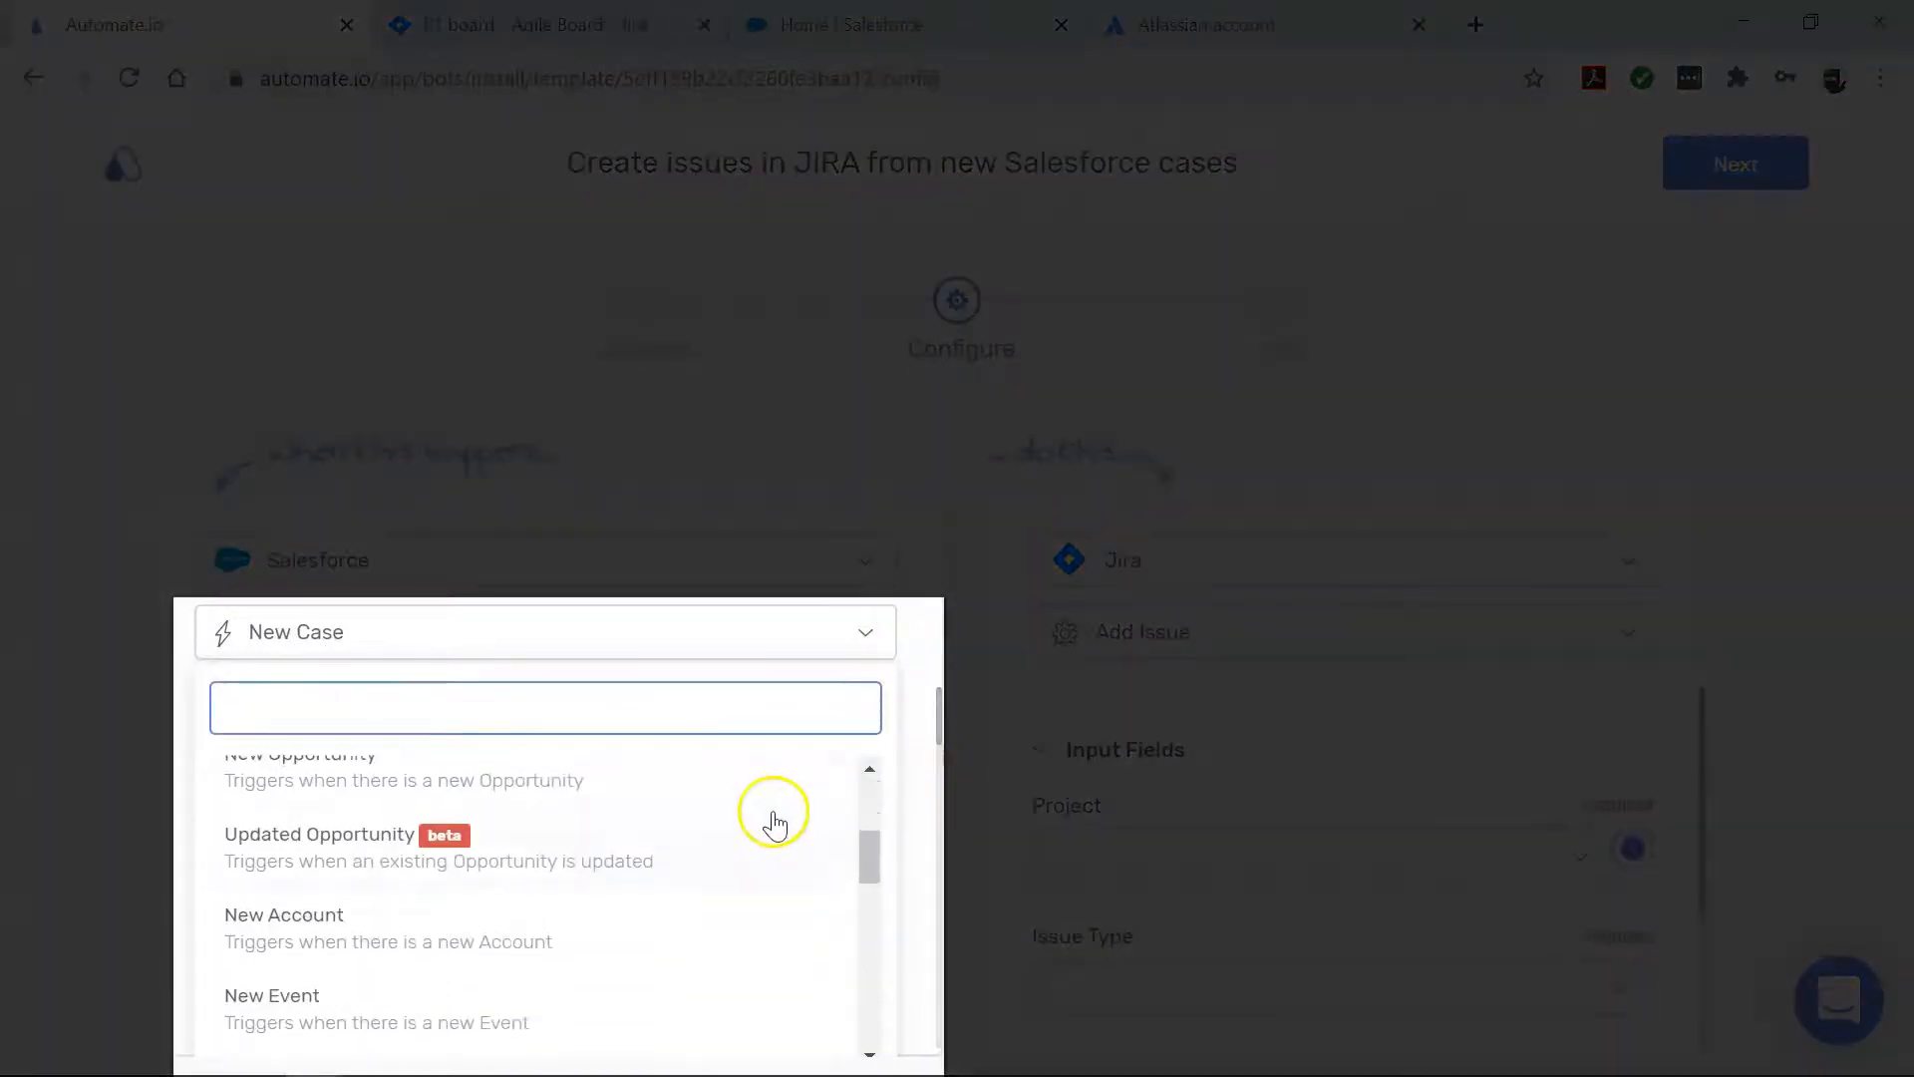
scroll("down", 3)
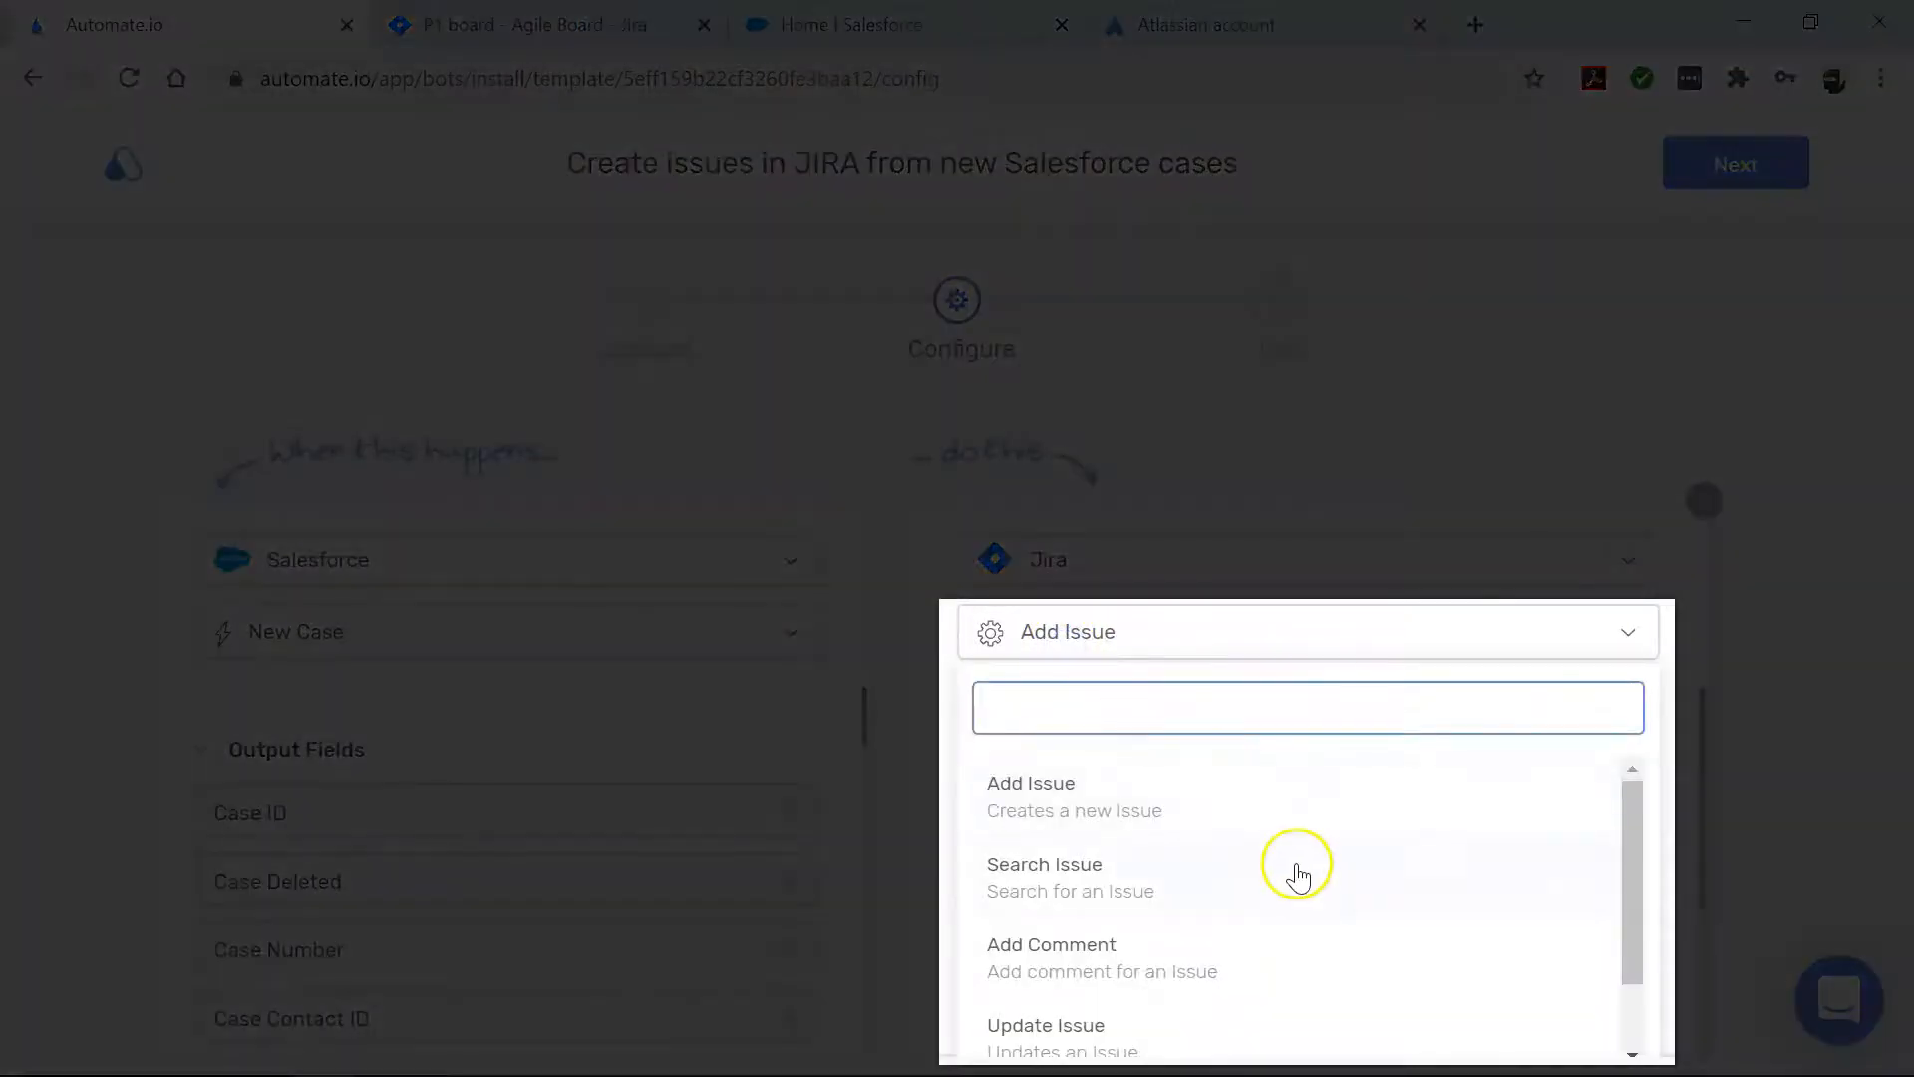
Keep Add Issue as the Jira action with project project-1 and issue type Bug.
scroll("down", 3)
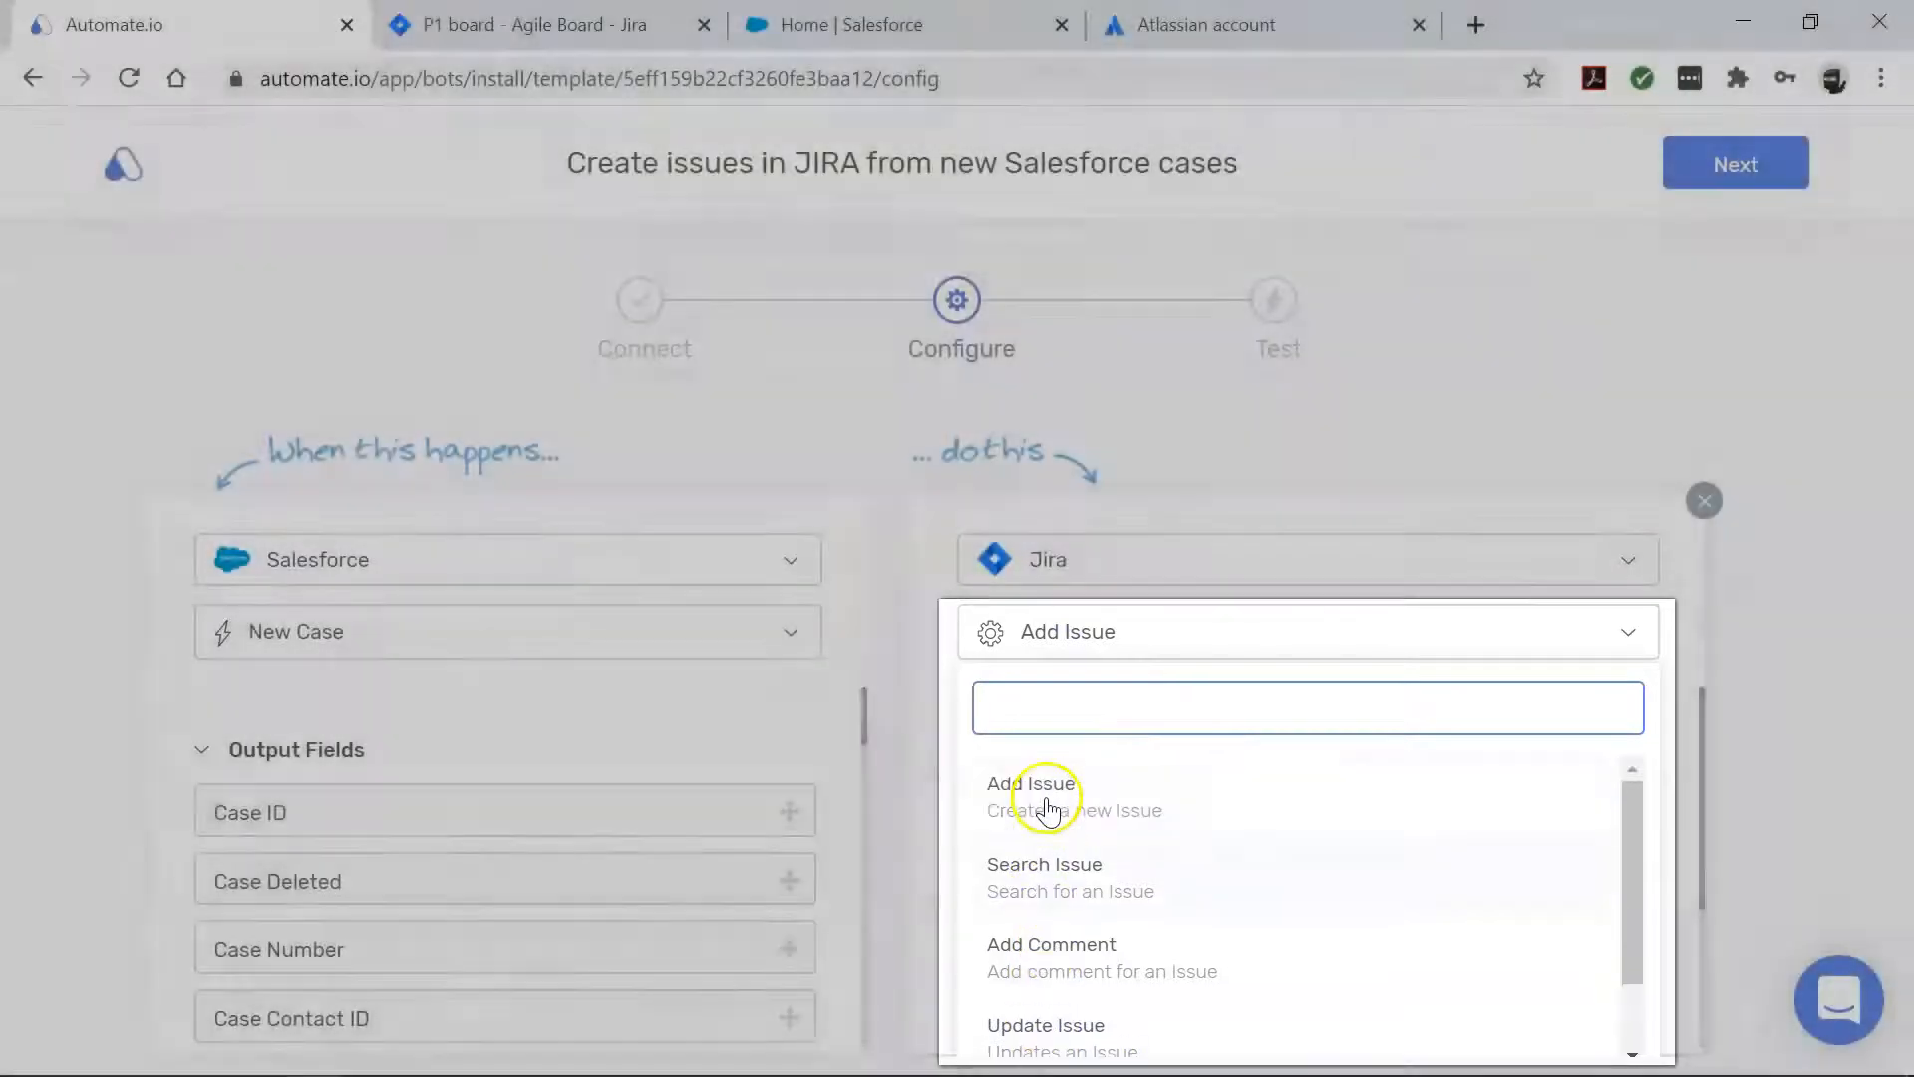
left_click(1035, 782)
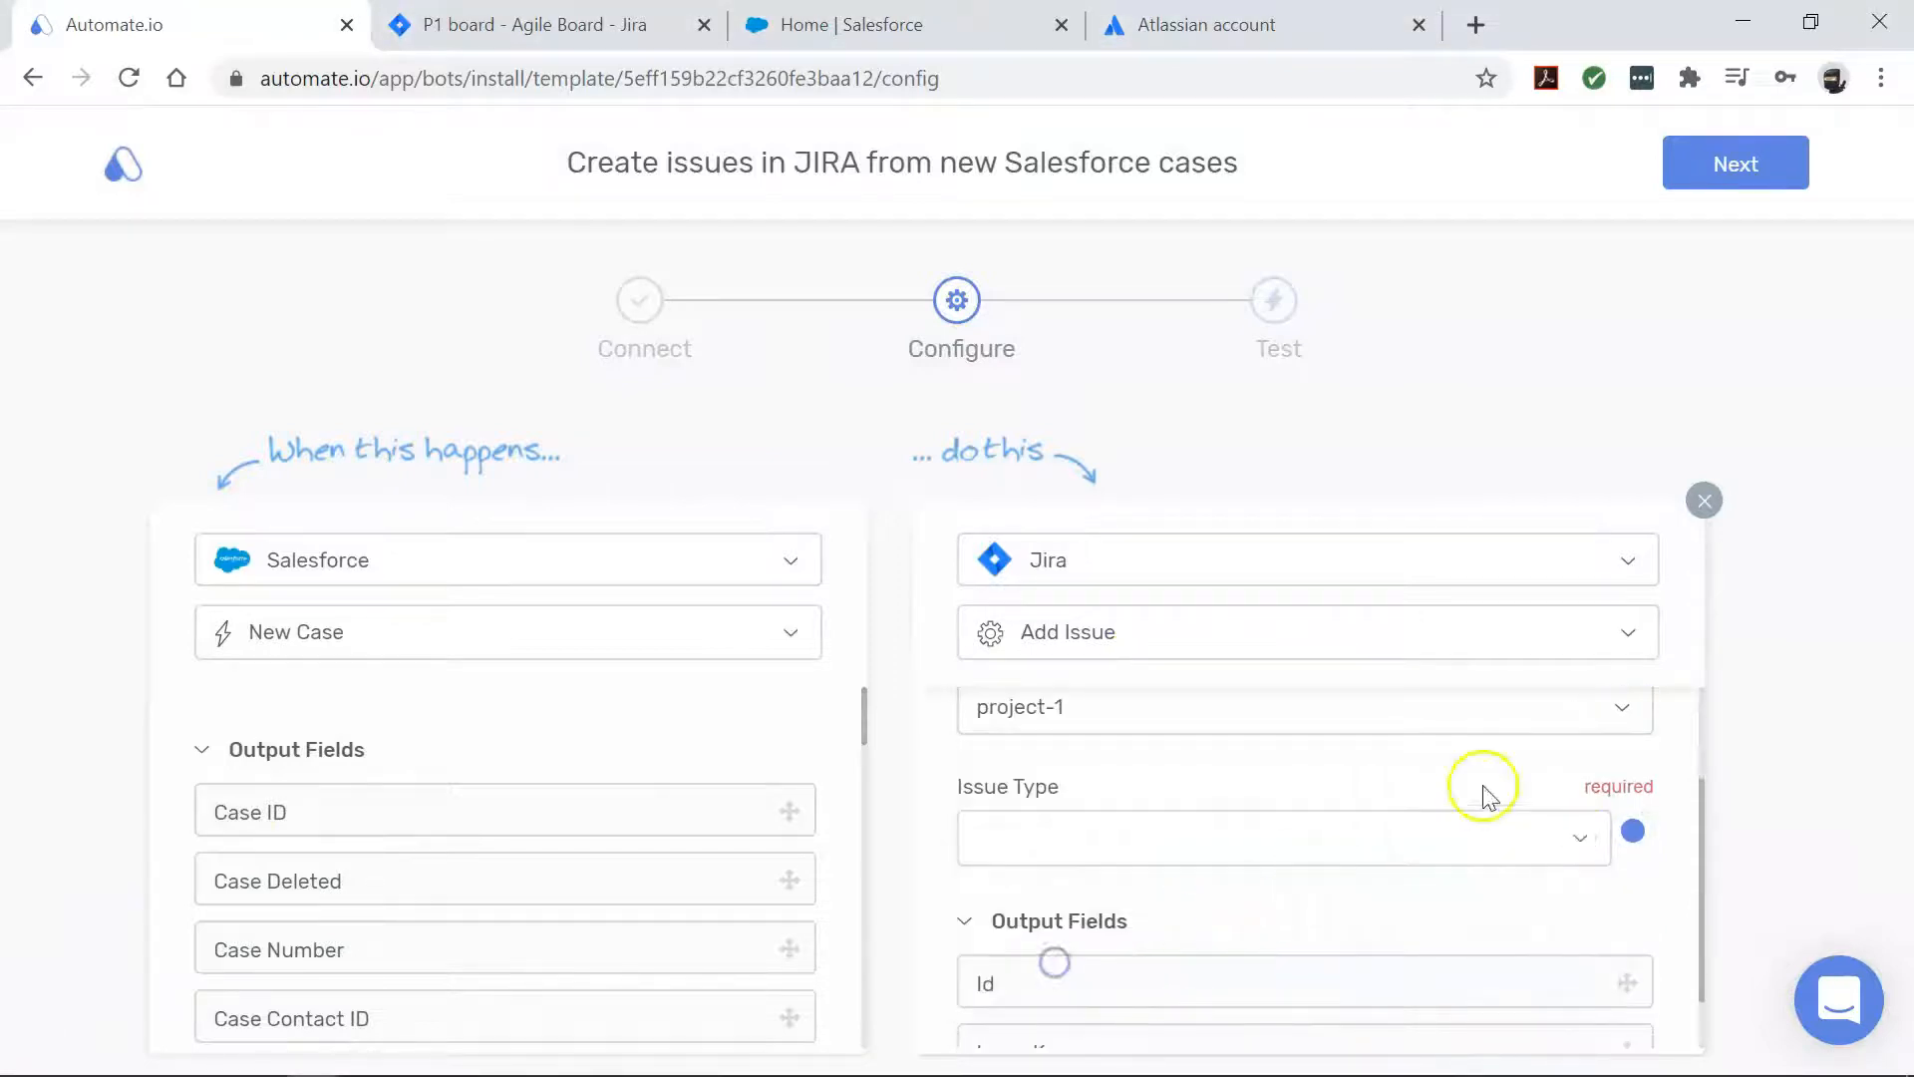
left_click(1282, 838)
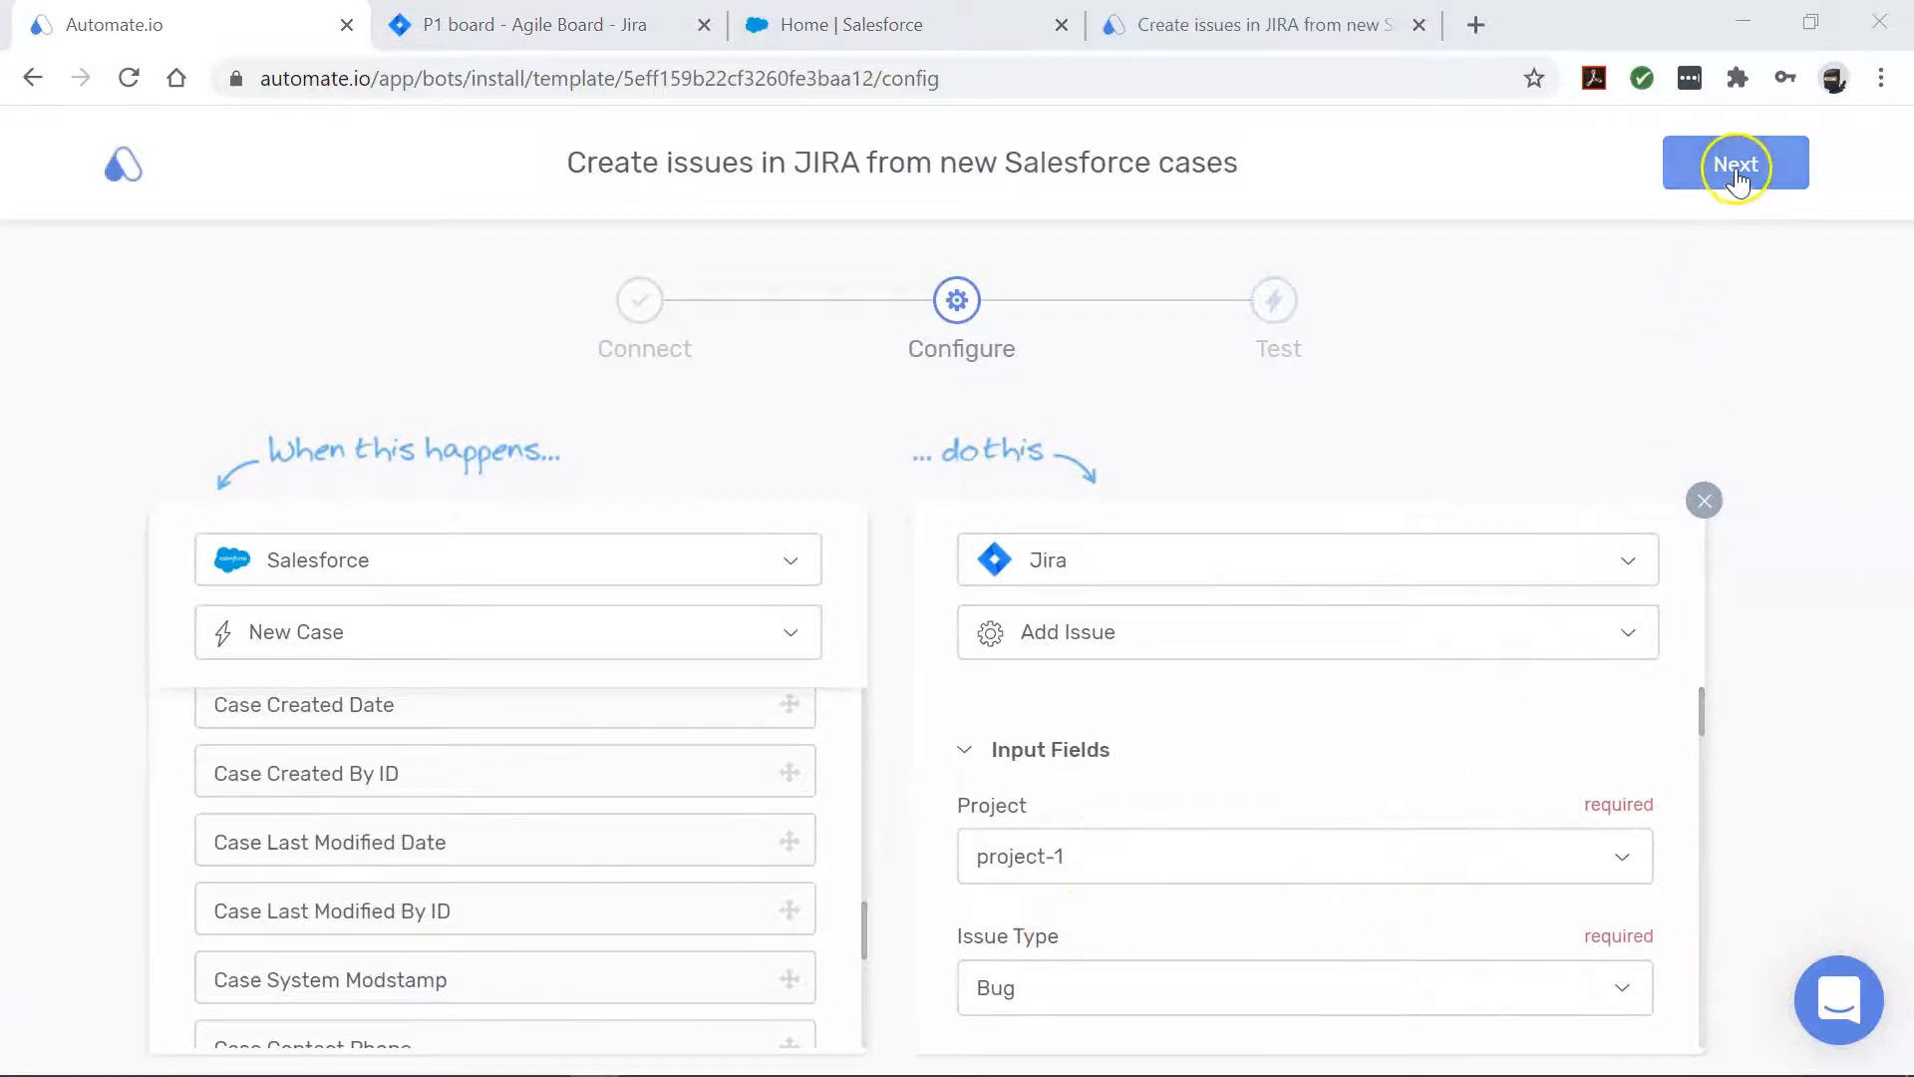
Move the bot to its Test step and save a Salesforce test case for contact Smith, type Problem, origin Email.
left_click(1735, 161)
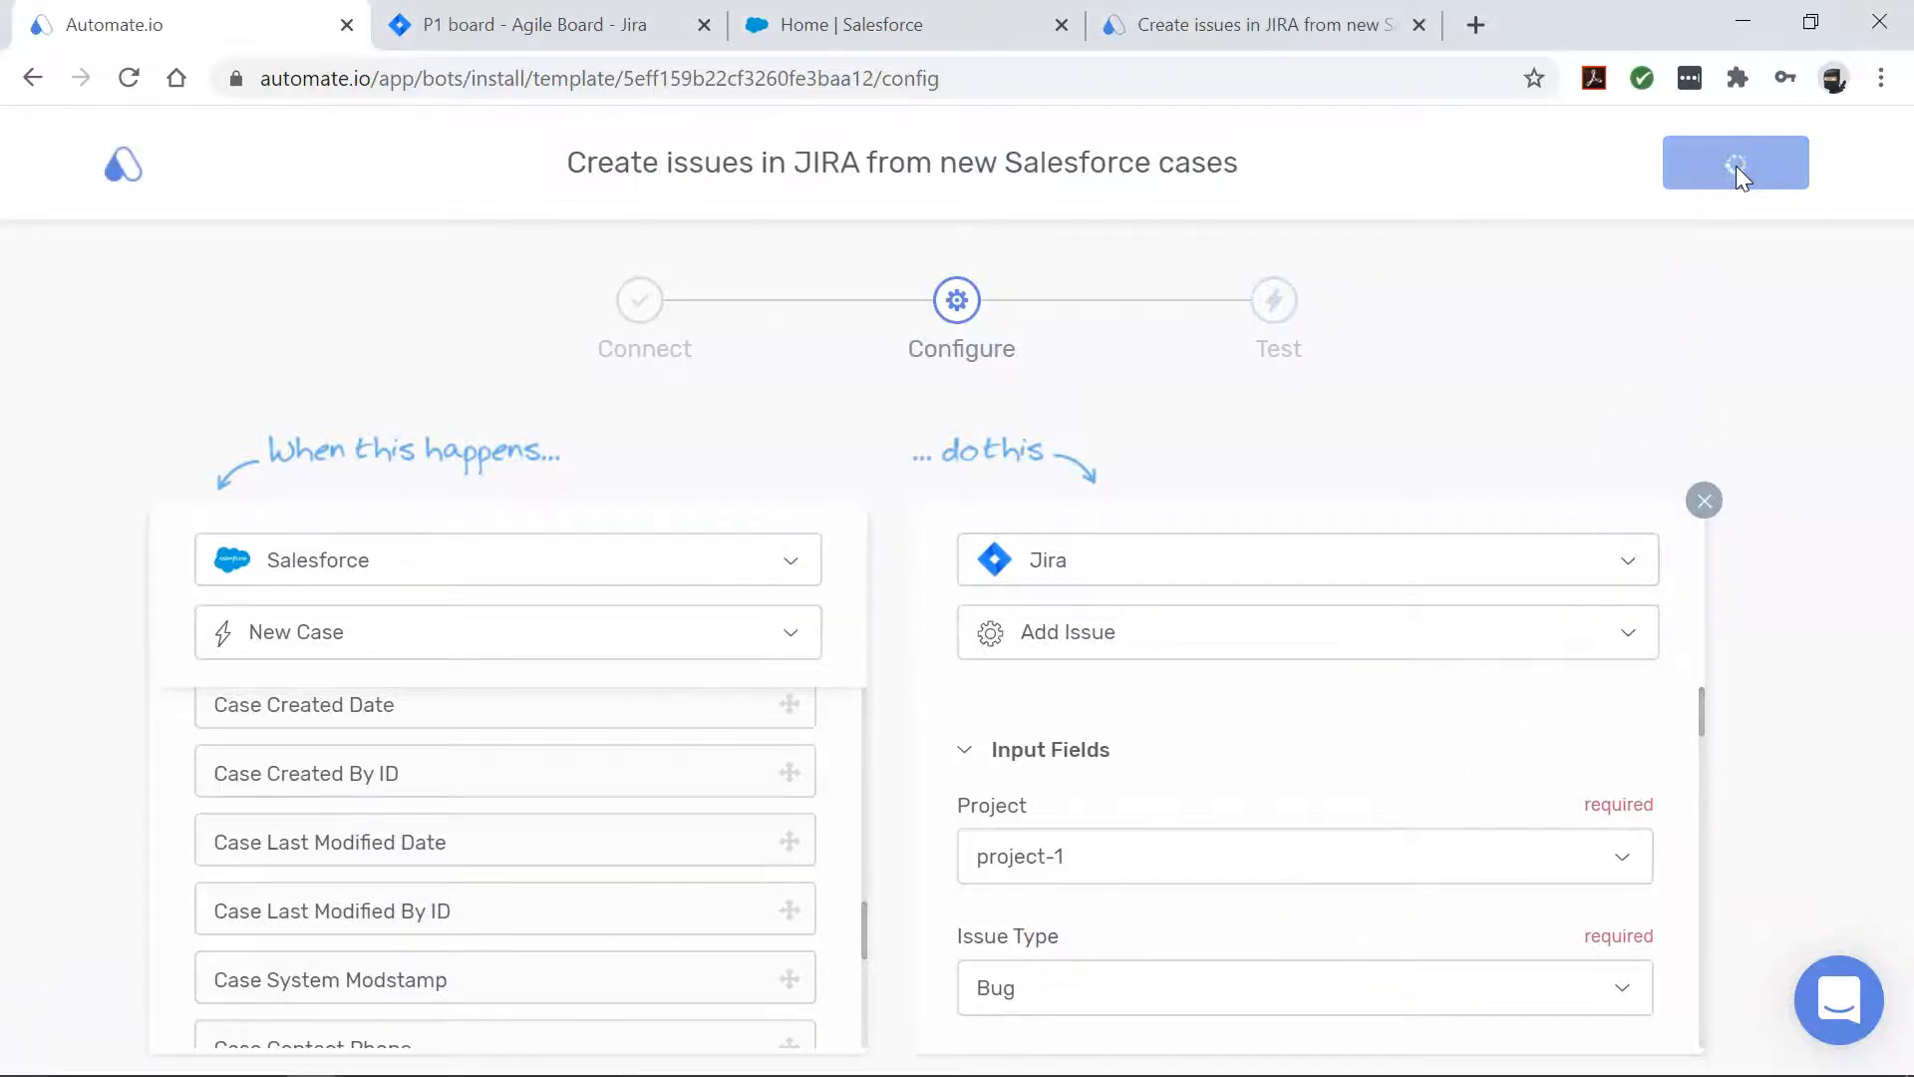
left_click(856, 24)
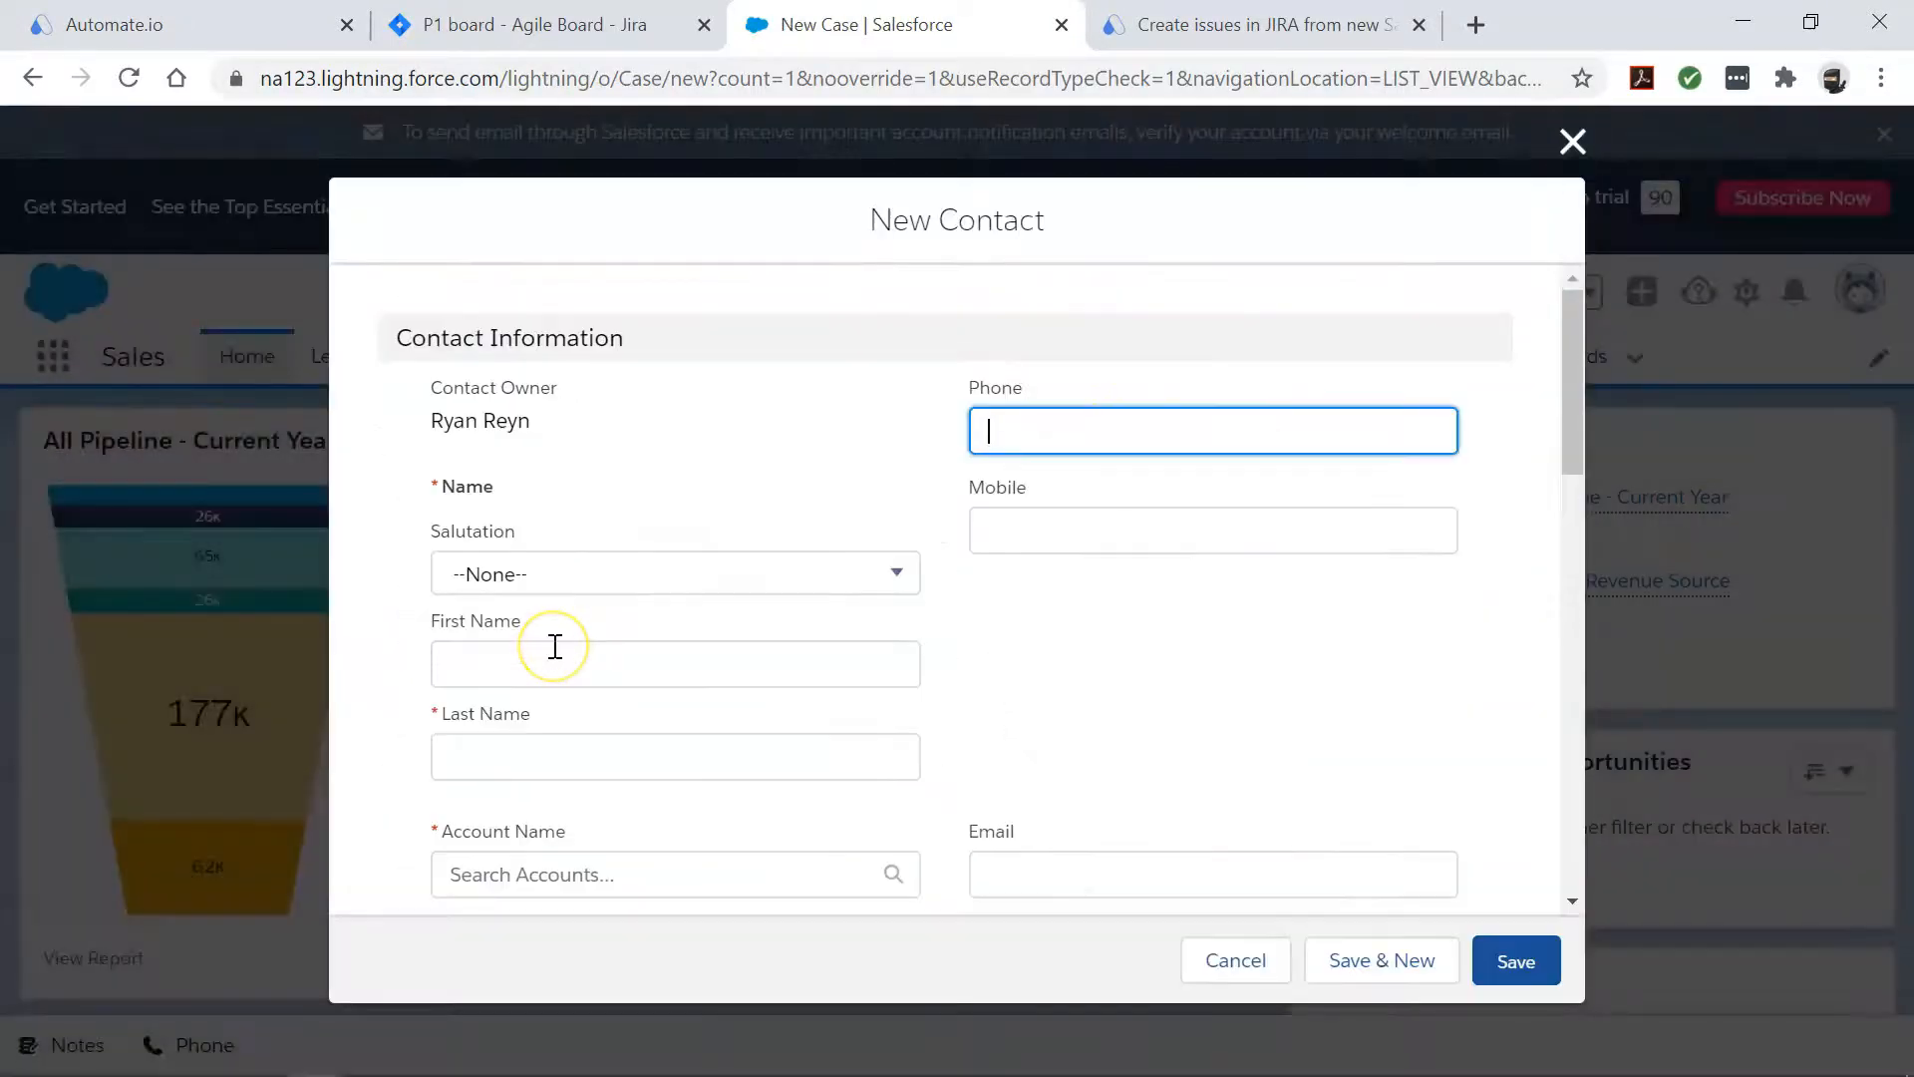
type("Smith (Sample")
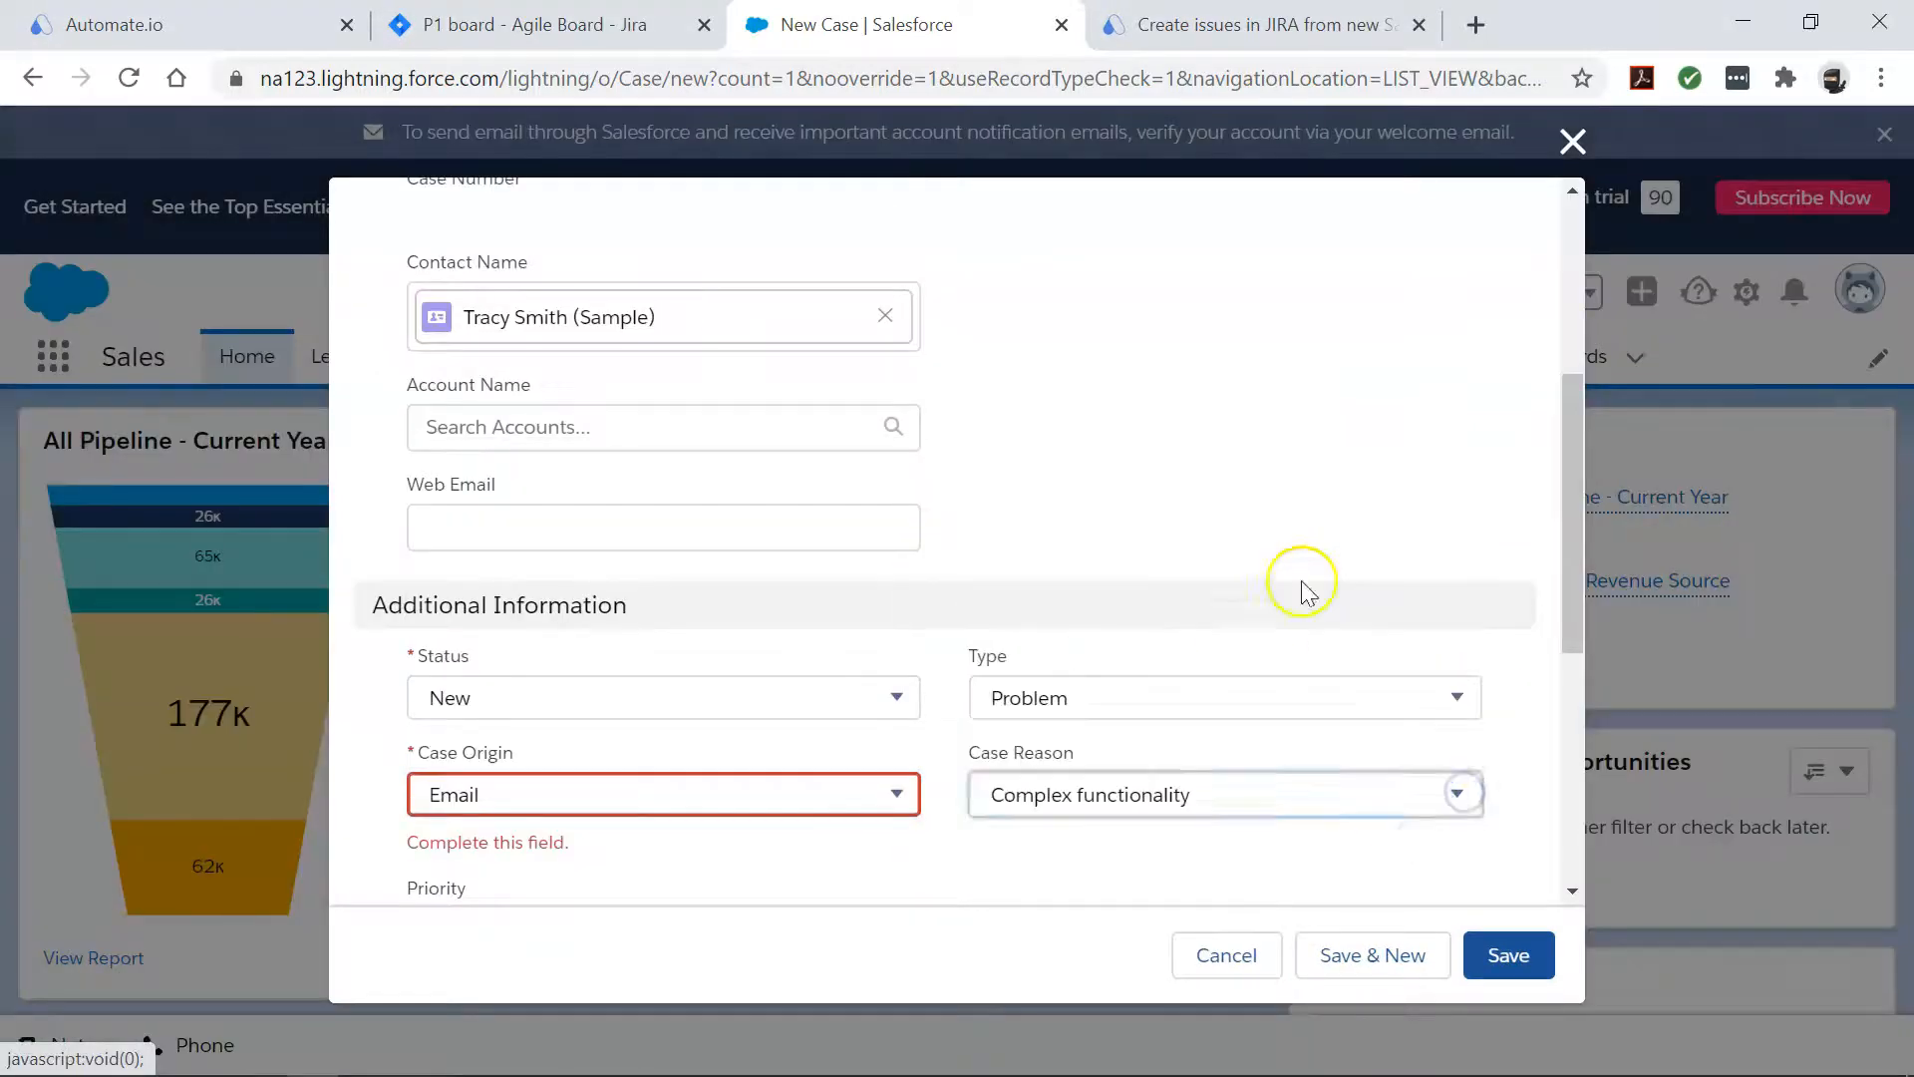
left_click(1507, 955)
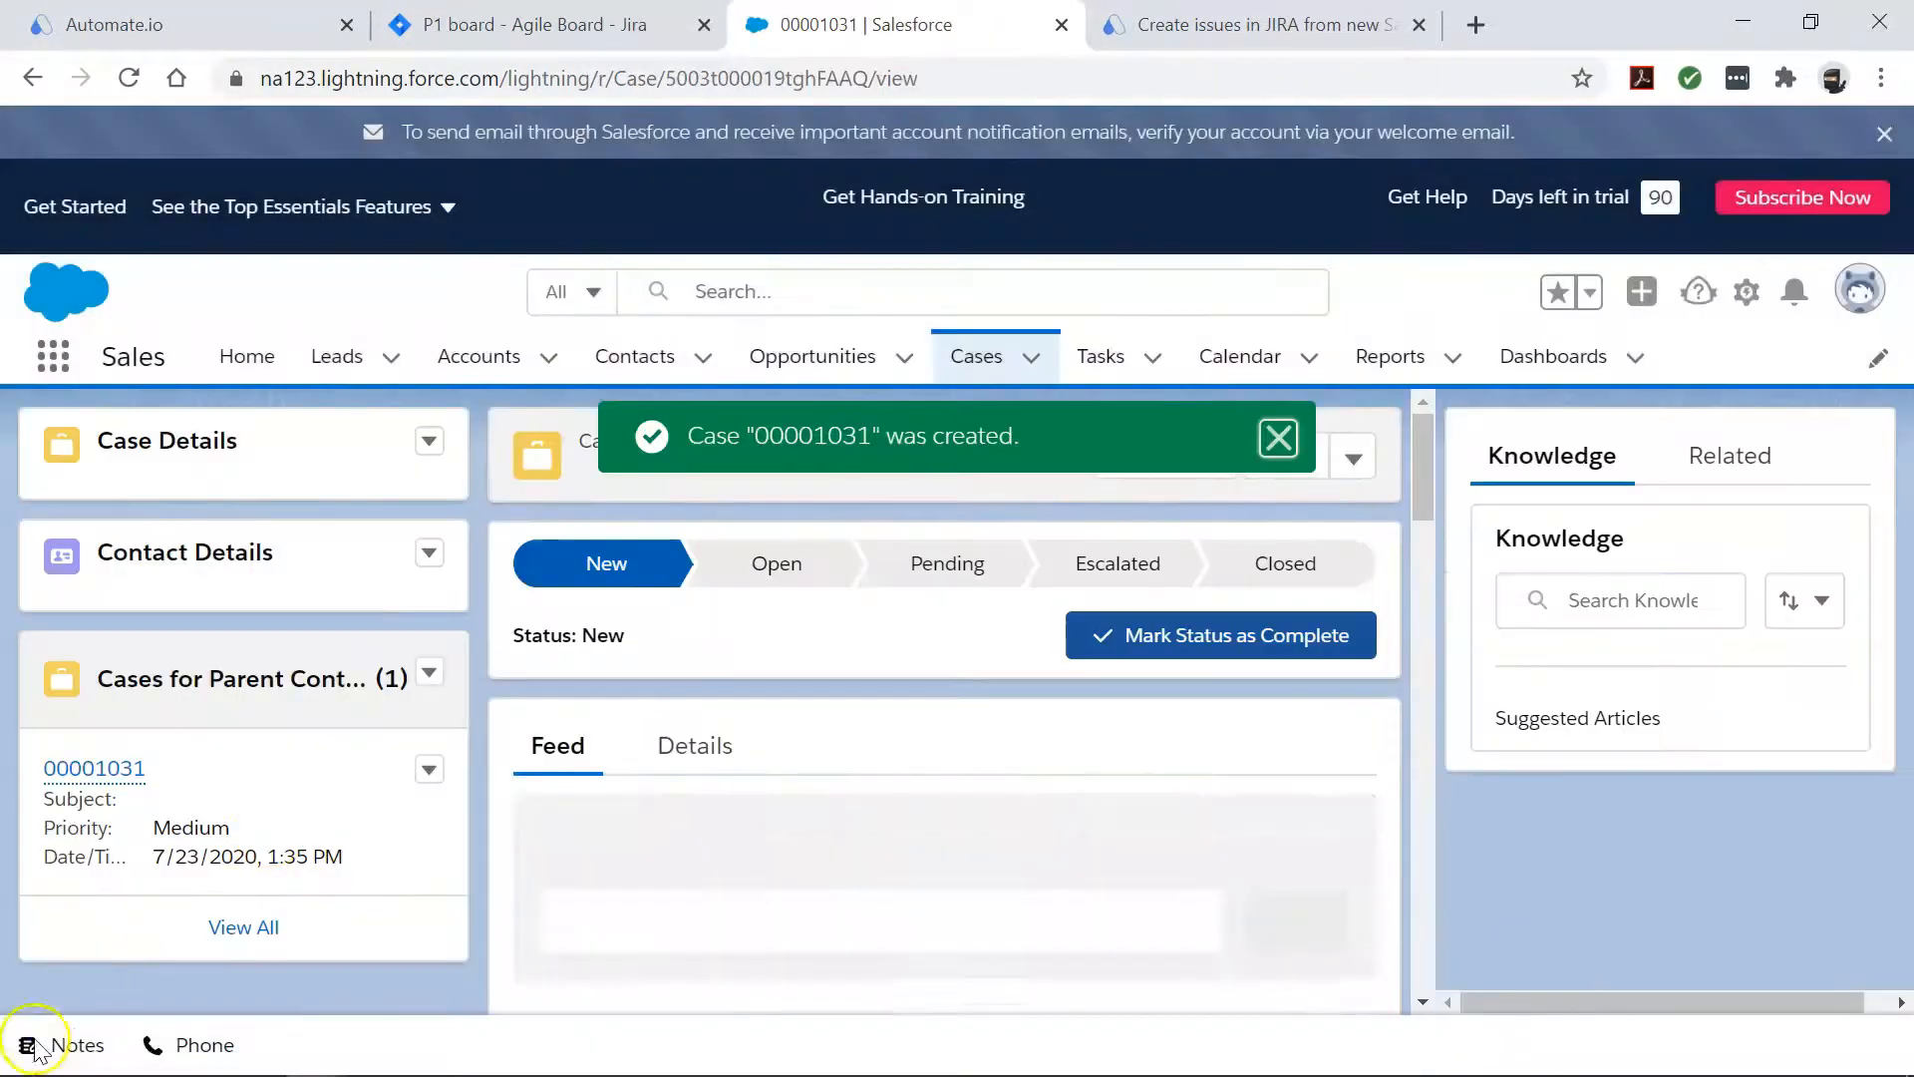
left_click(184, 24)
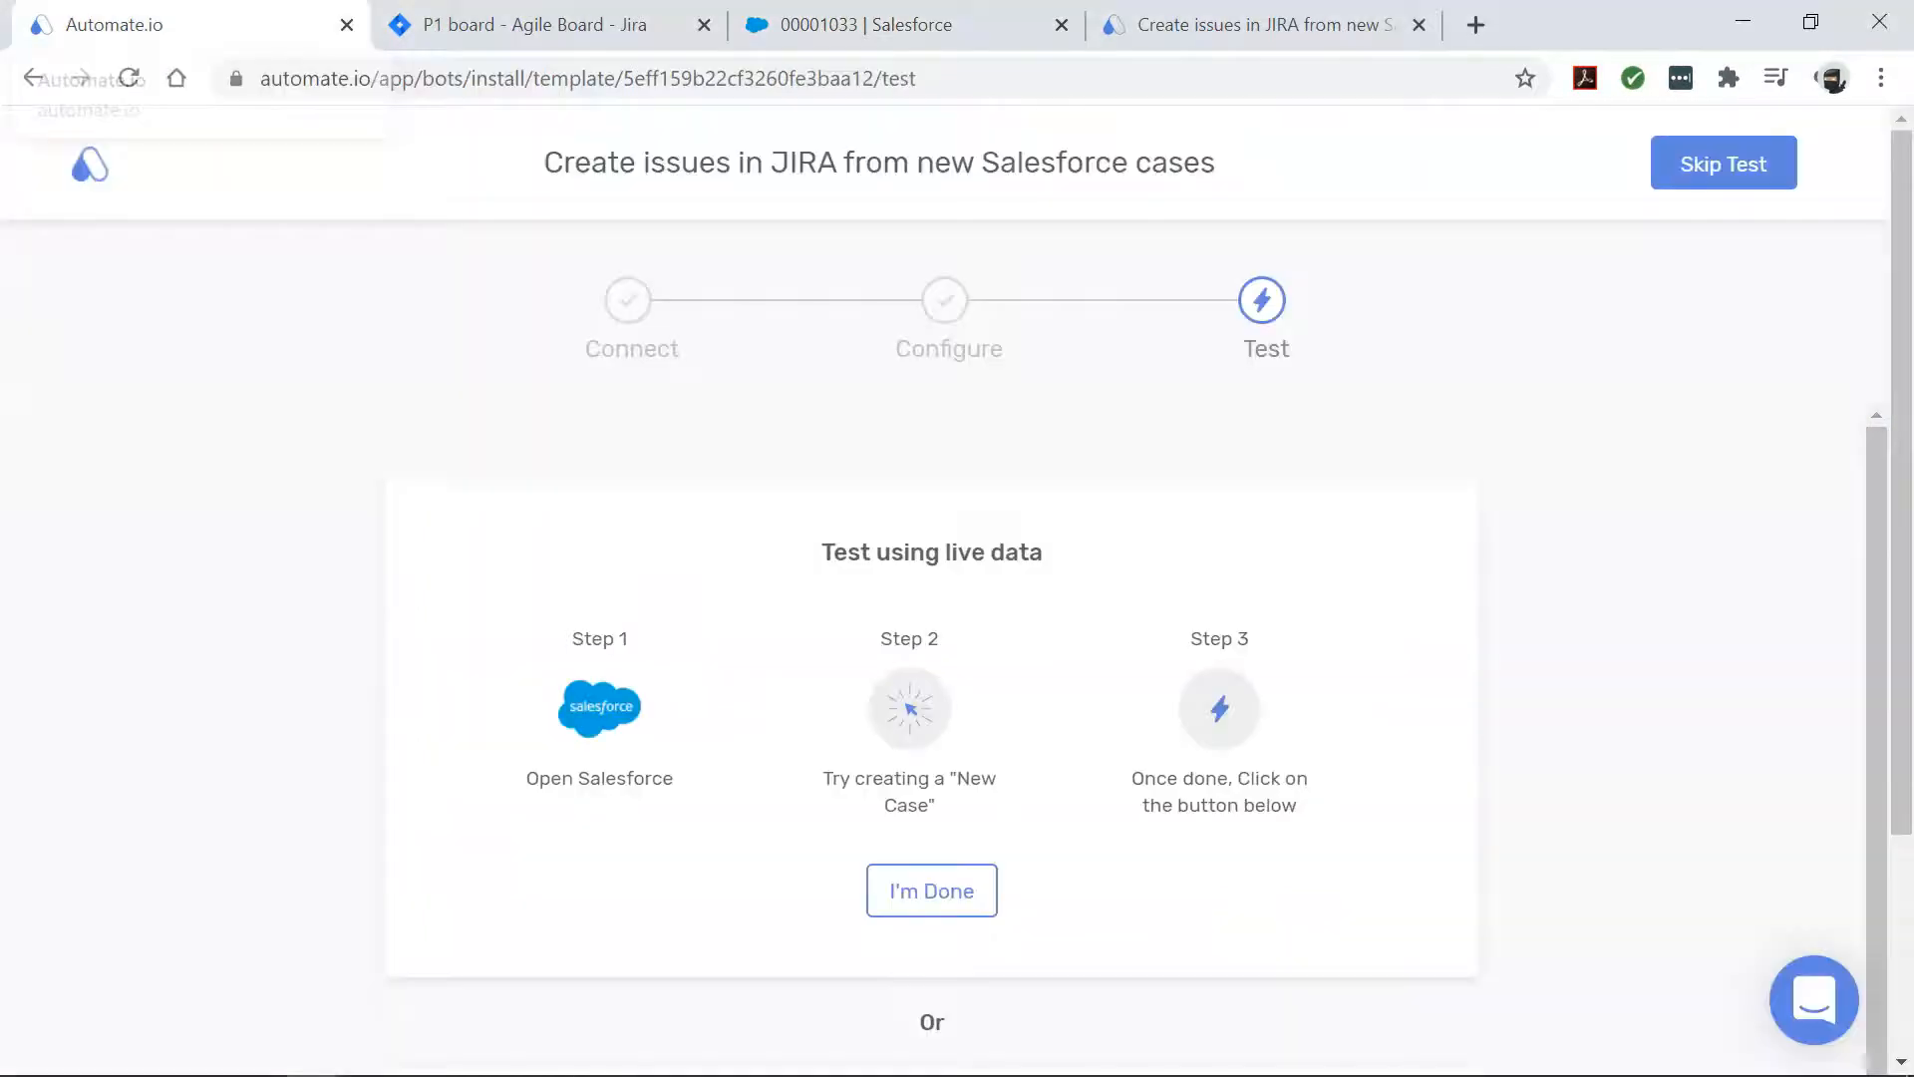
Confirm I'm Done so the bot test passes, then switch to Jira to check the test issue.
left_click(931, 889)
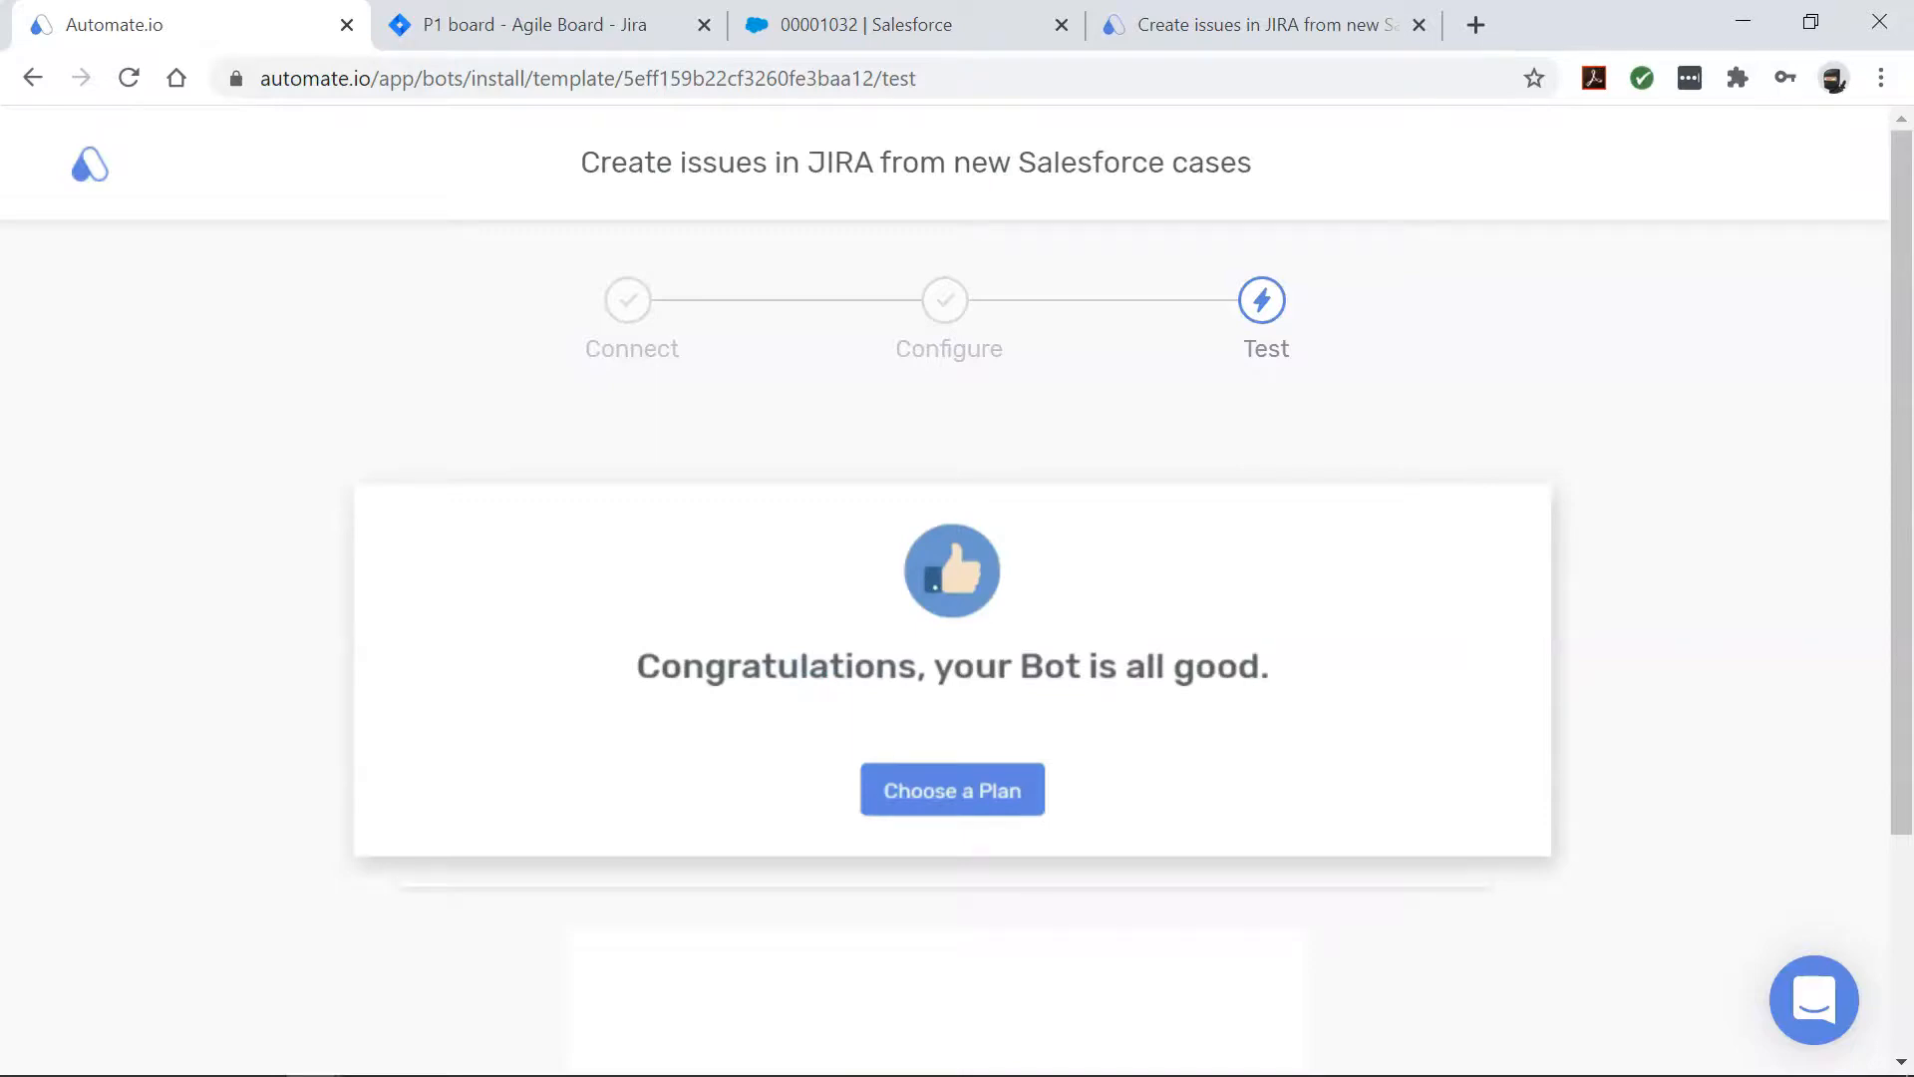
left_click(525, 24)
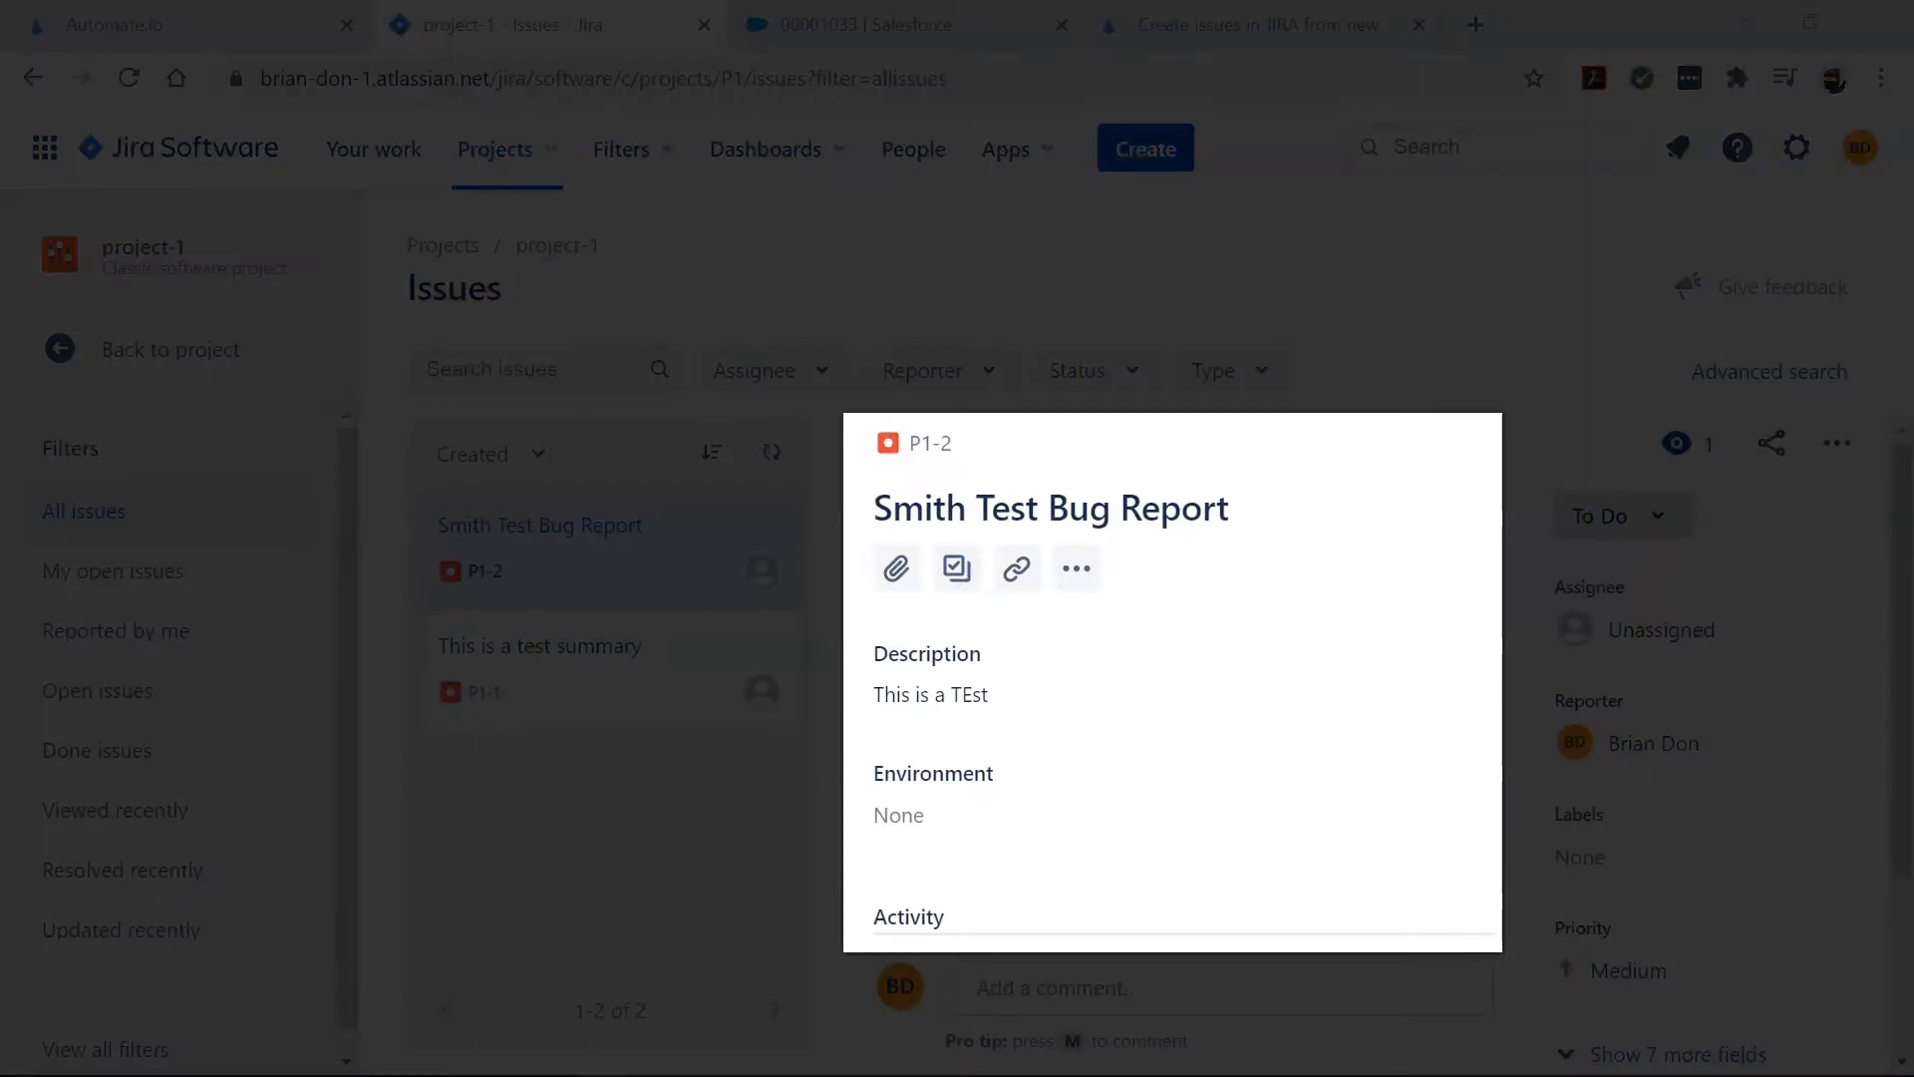
After viewing issue P1-2 Smith Test Bug Report in Jira, return to the Automate.io template page.
left_click(1244, 24)
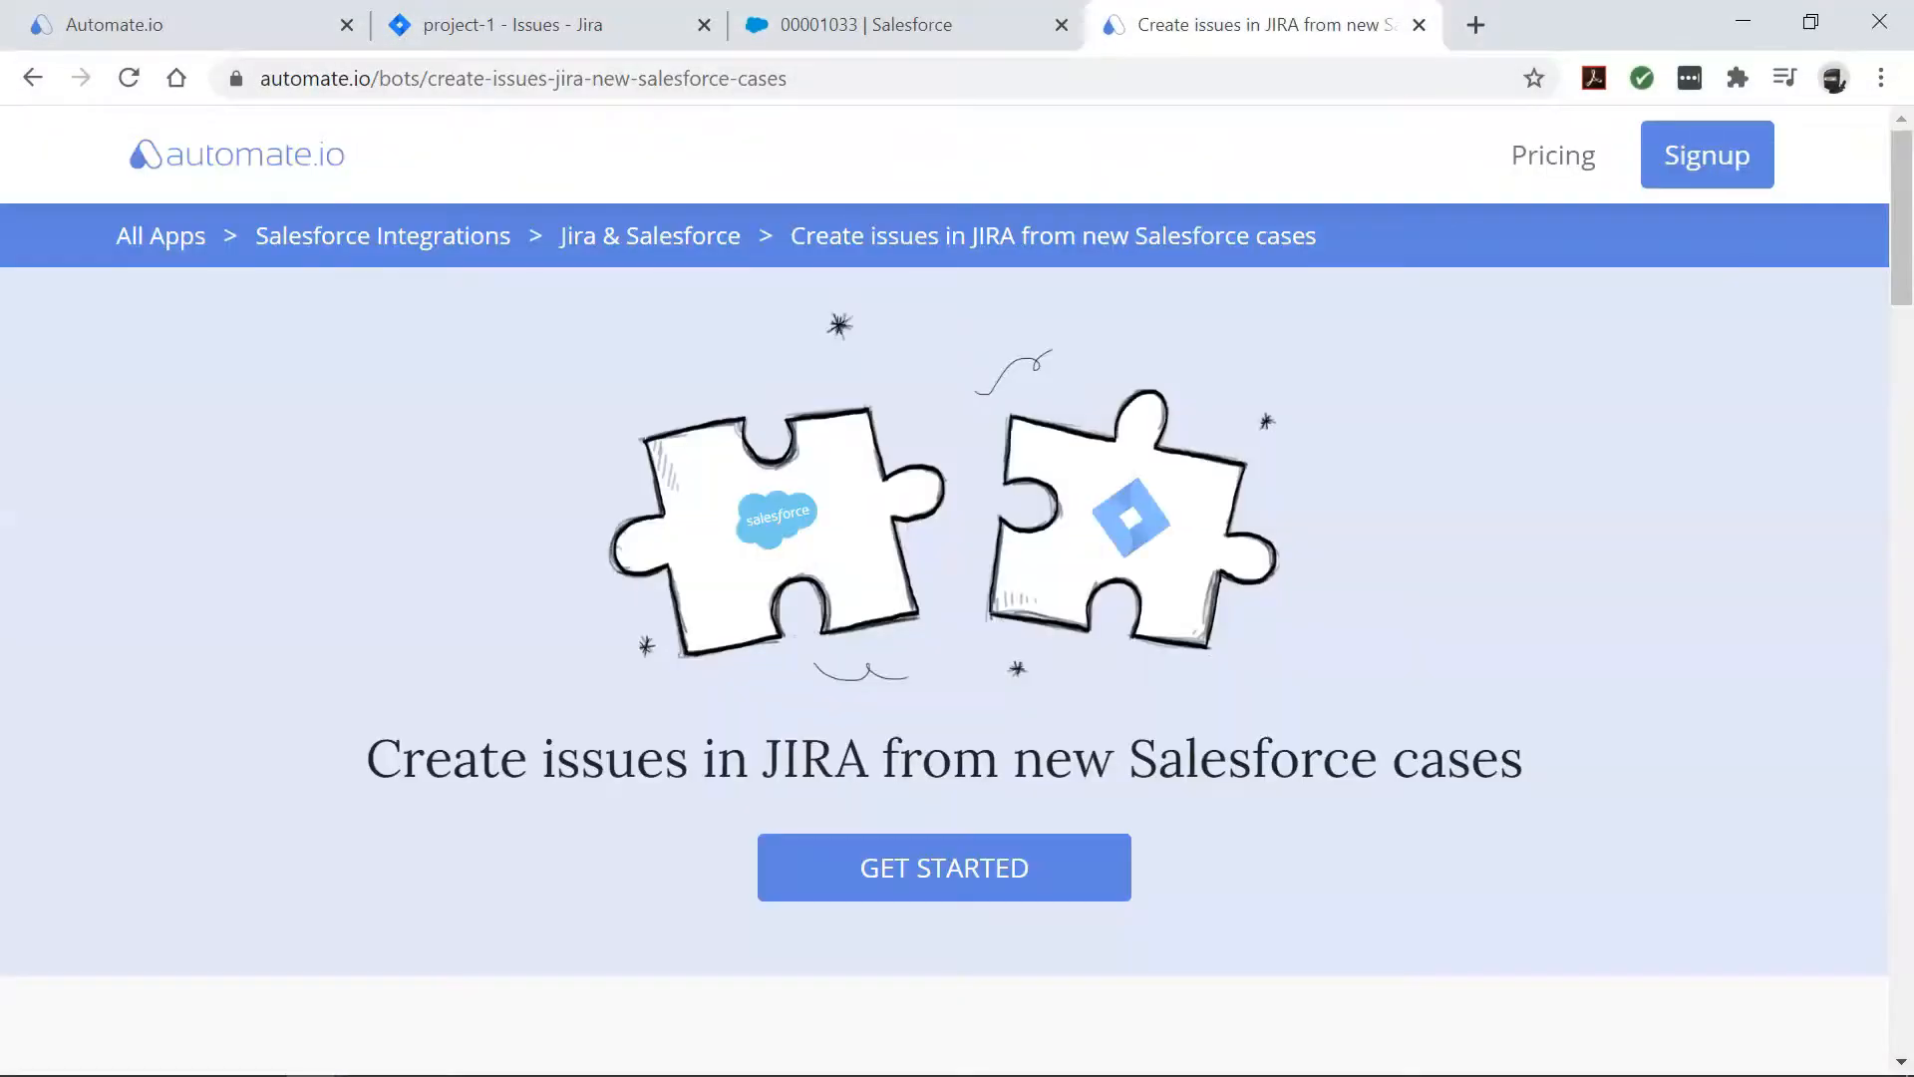